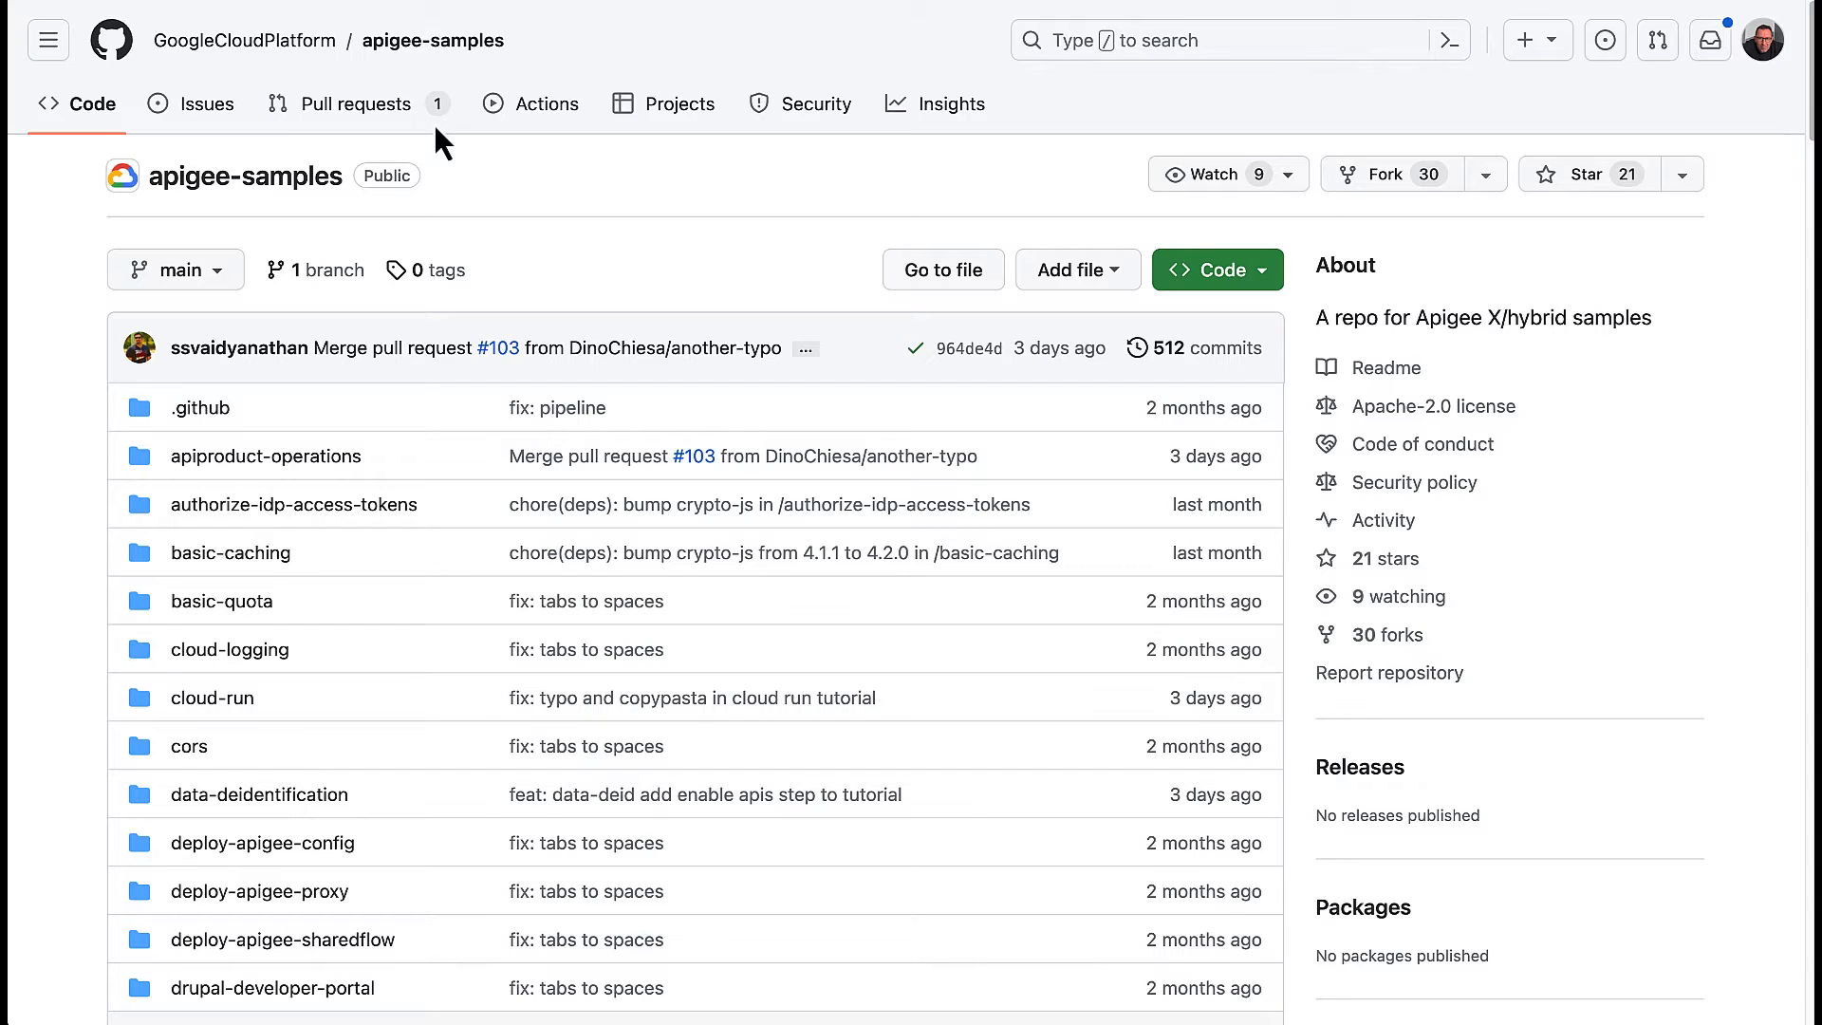
pyautogui.moveTo(309, 22)
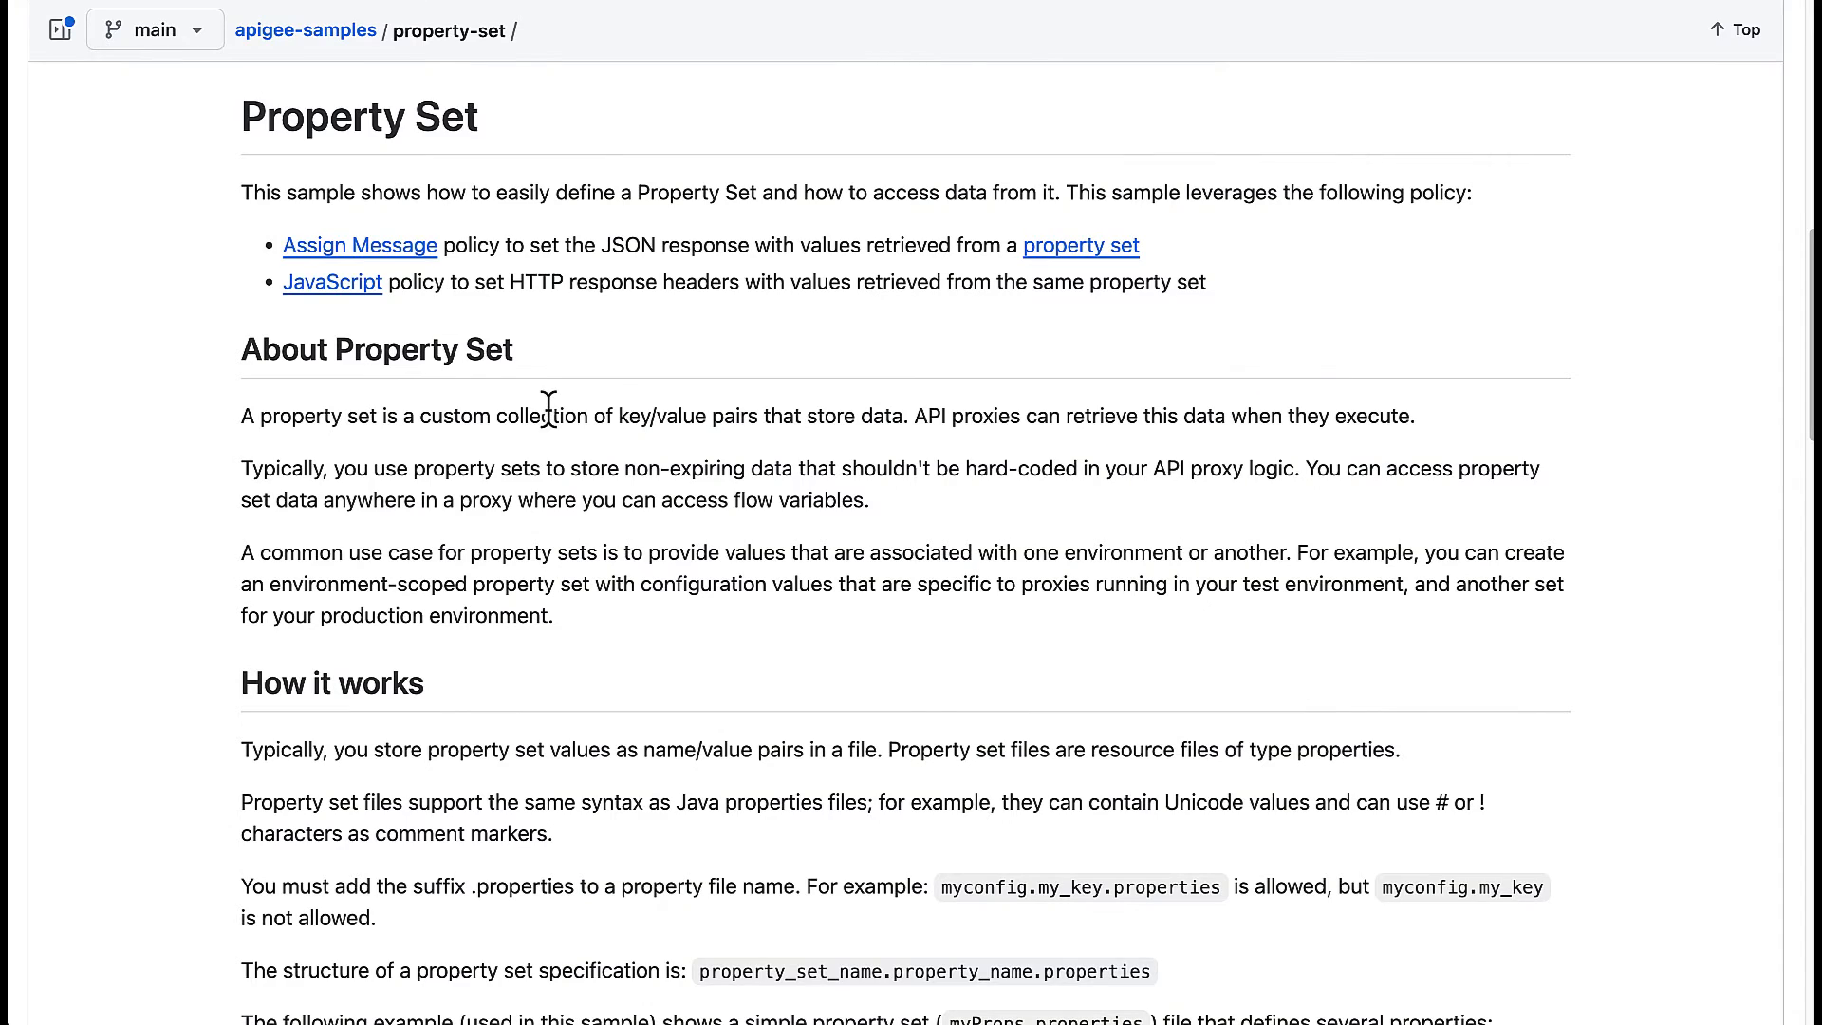
# Launch the property-set sample in Google Cloud Shell from the README's QuickStart Setup
pyautogui.scroll(-3)
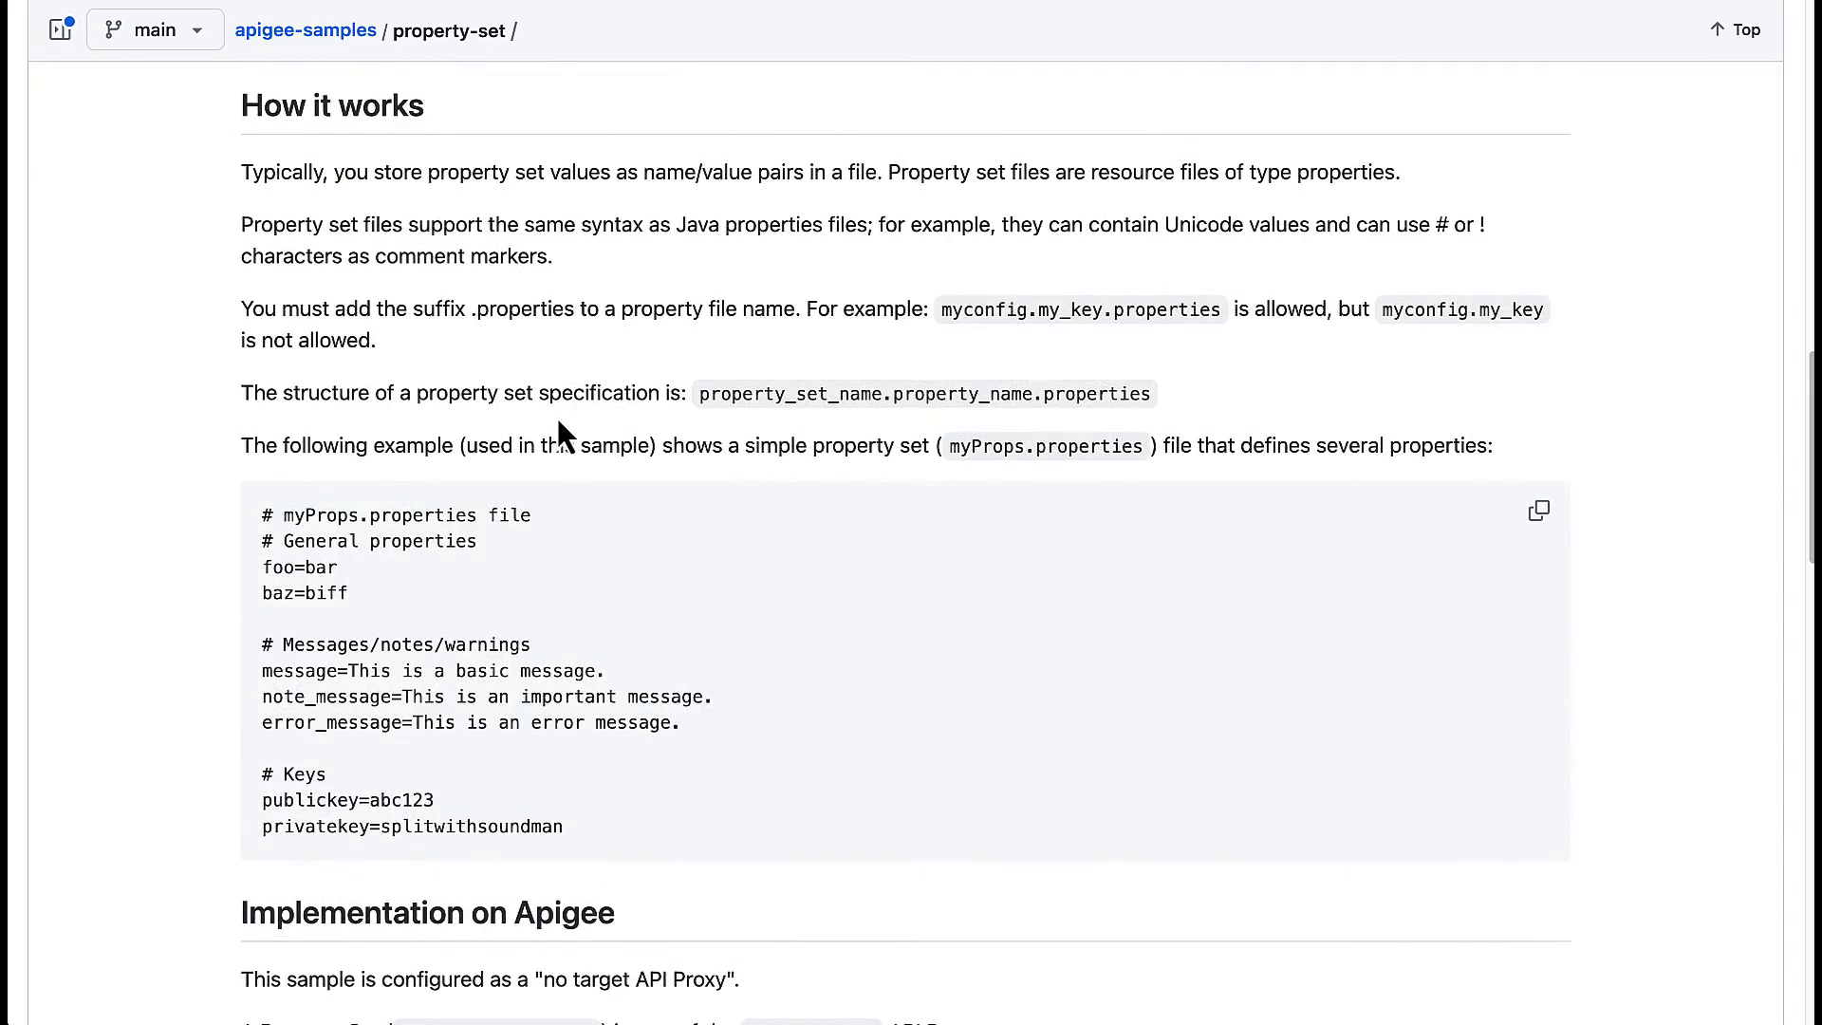
pyautogui.scroll(-3)
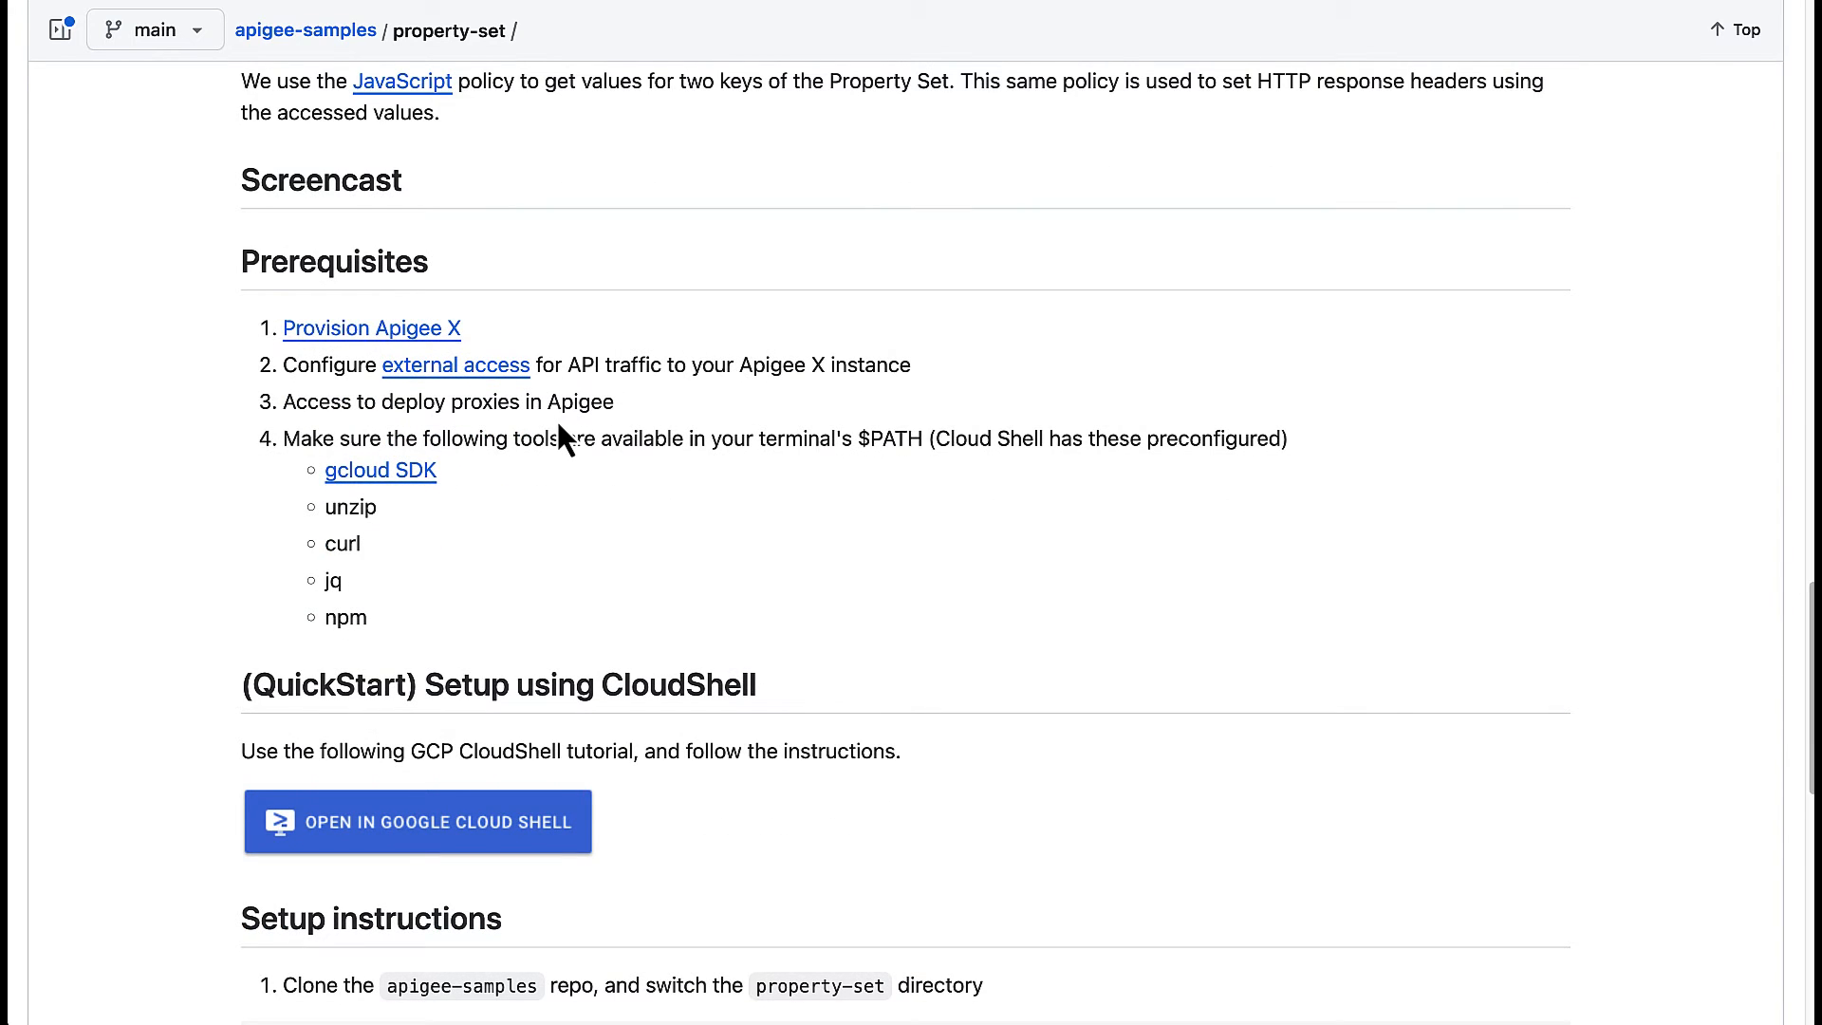
pyautogui.moveTo(687, 432)
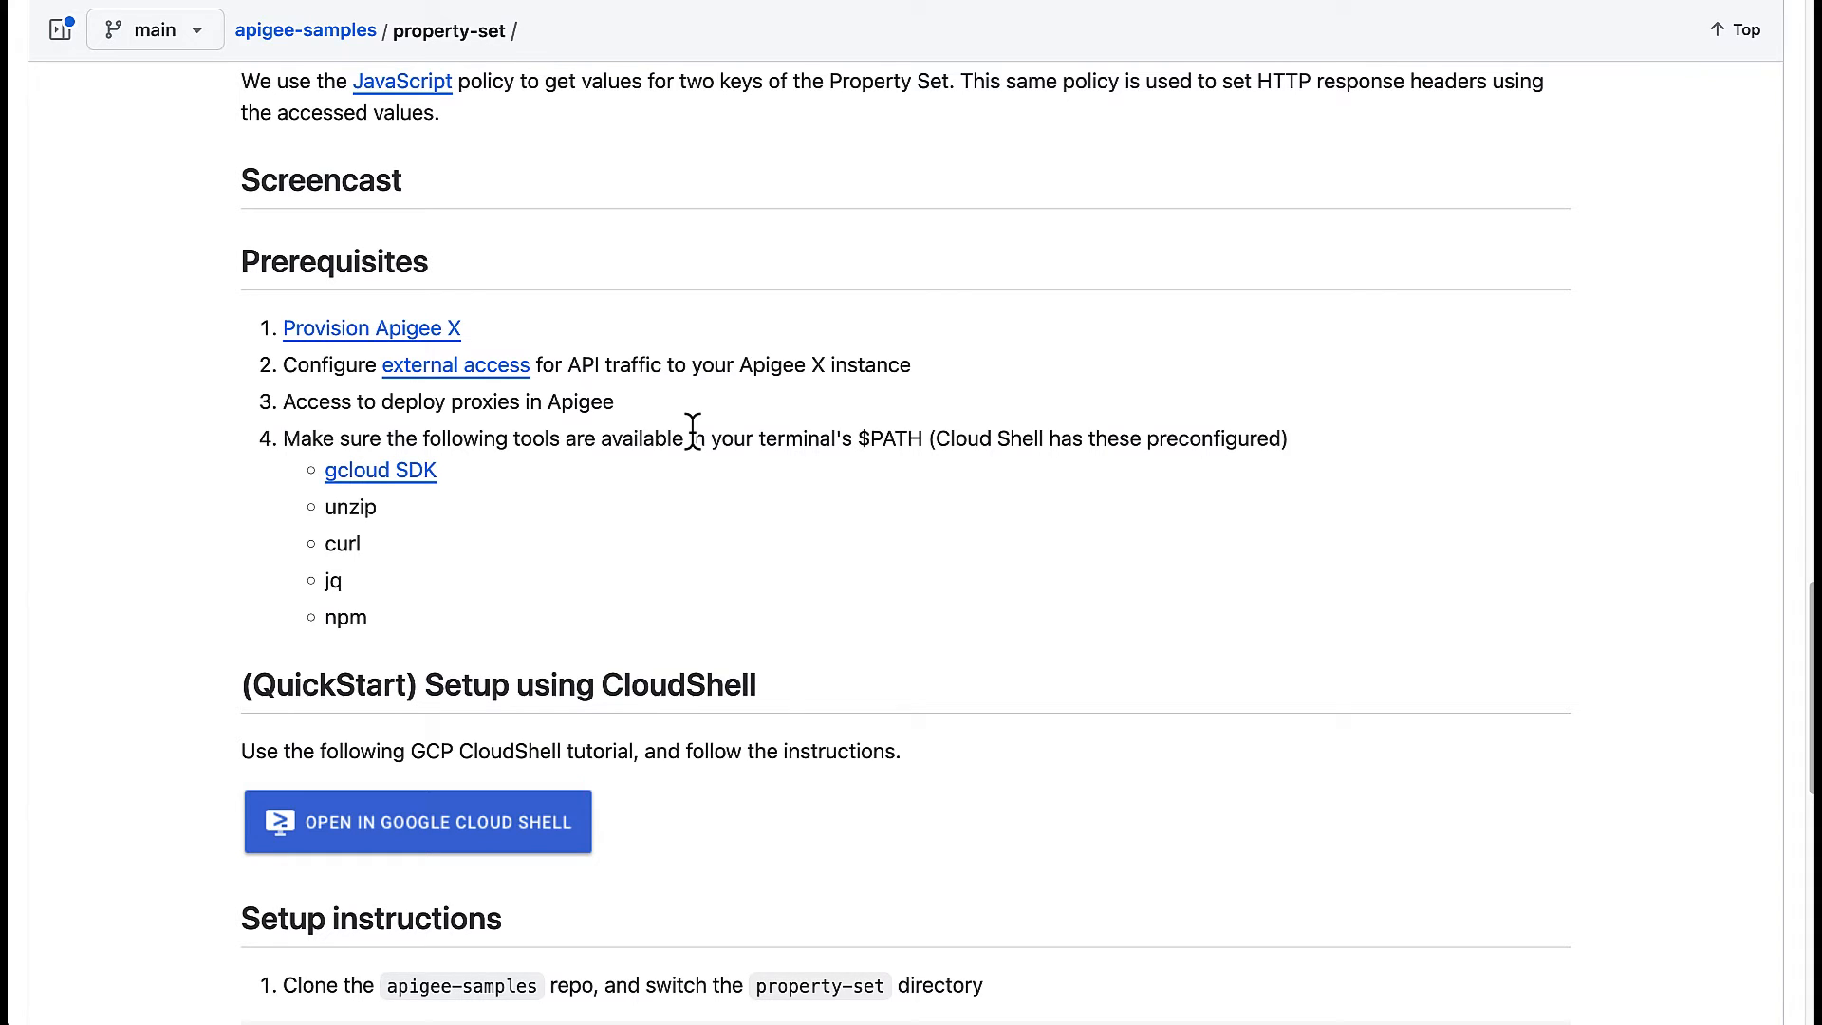
pyautogui.moveTo(744, 586)
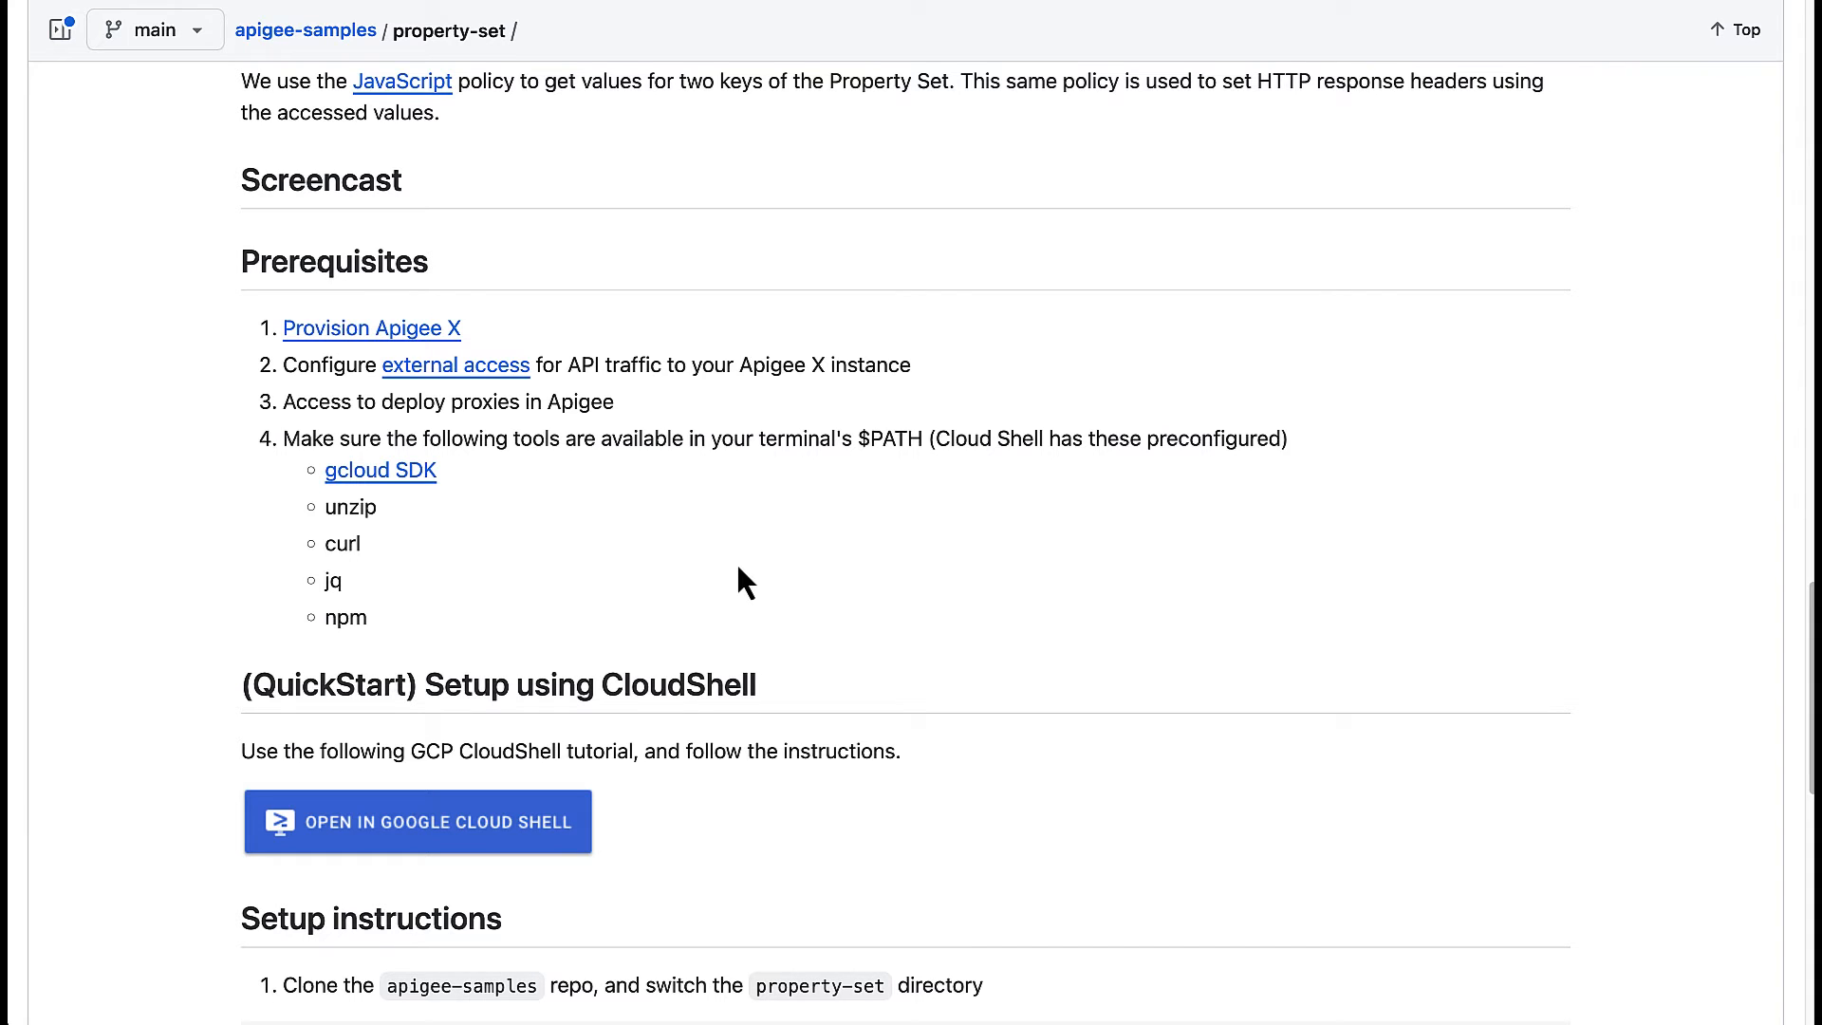
pyautogui.moveTo(548, 697)
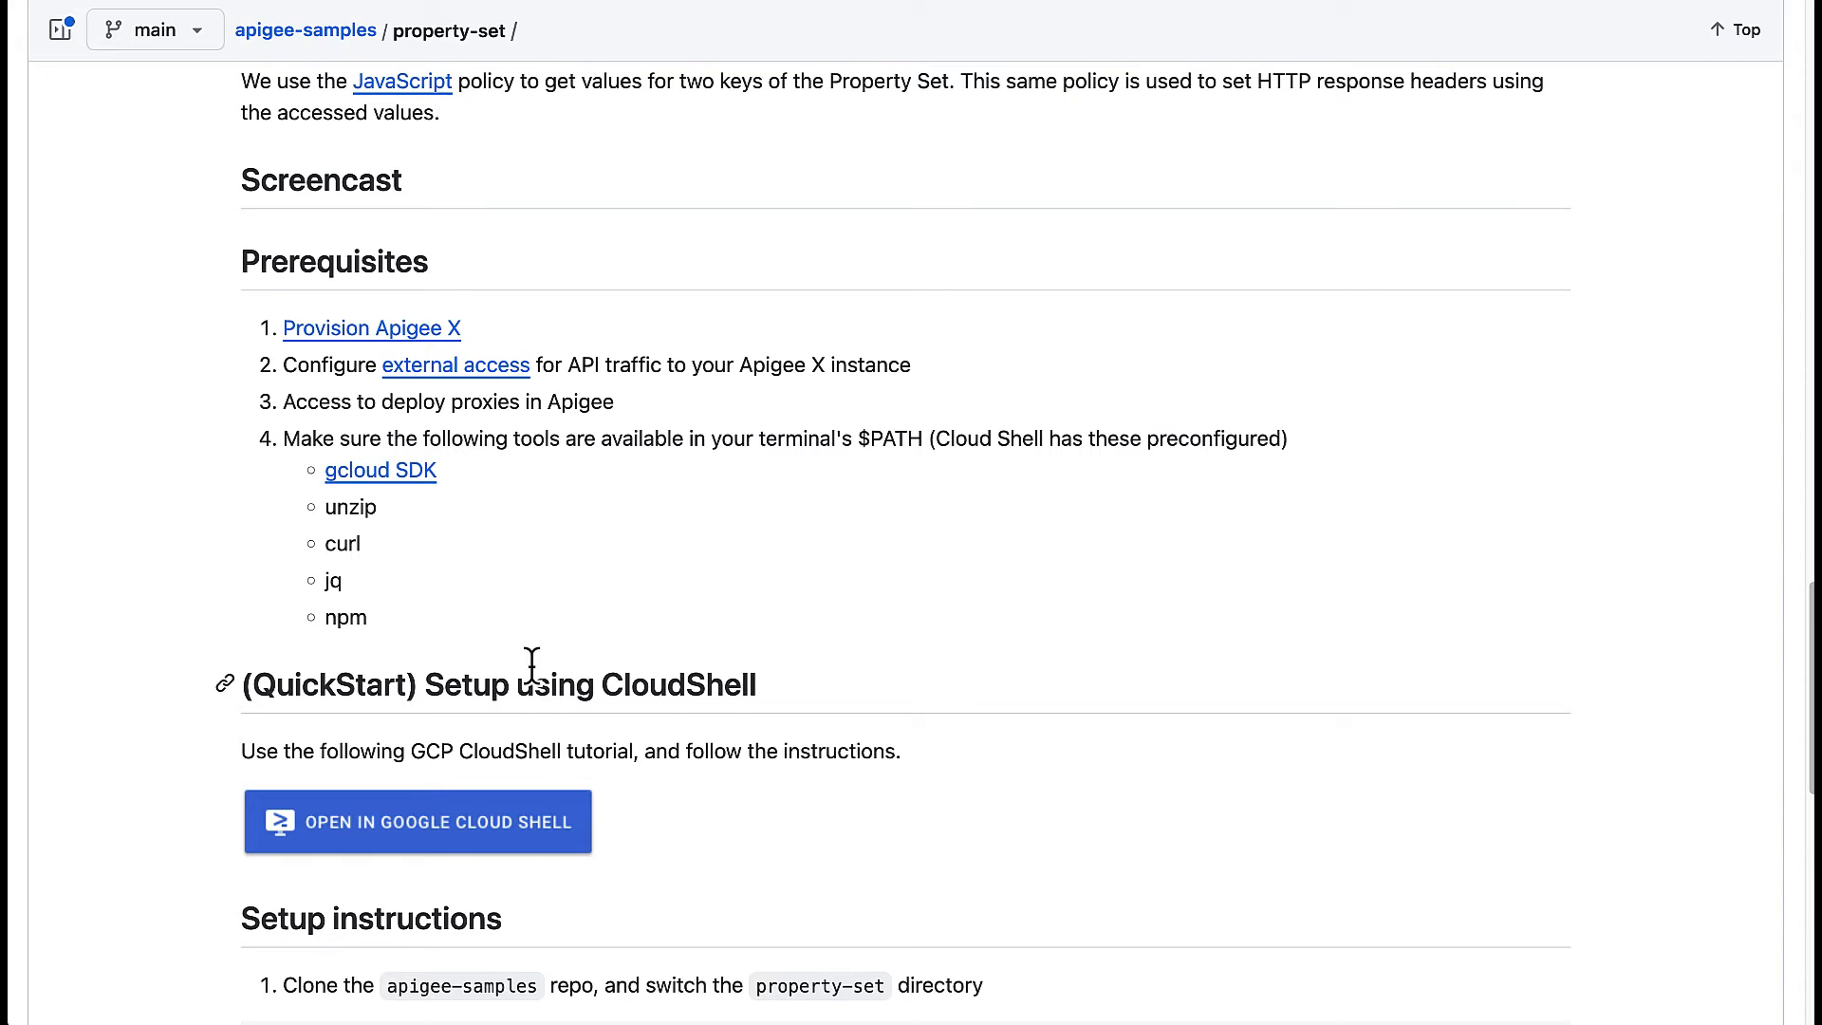
pyautogui.moveTo(529, 816)
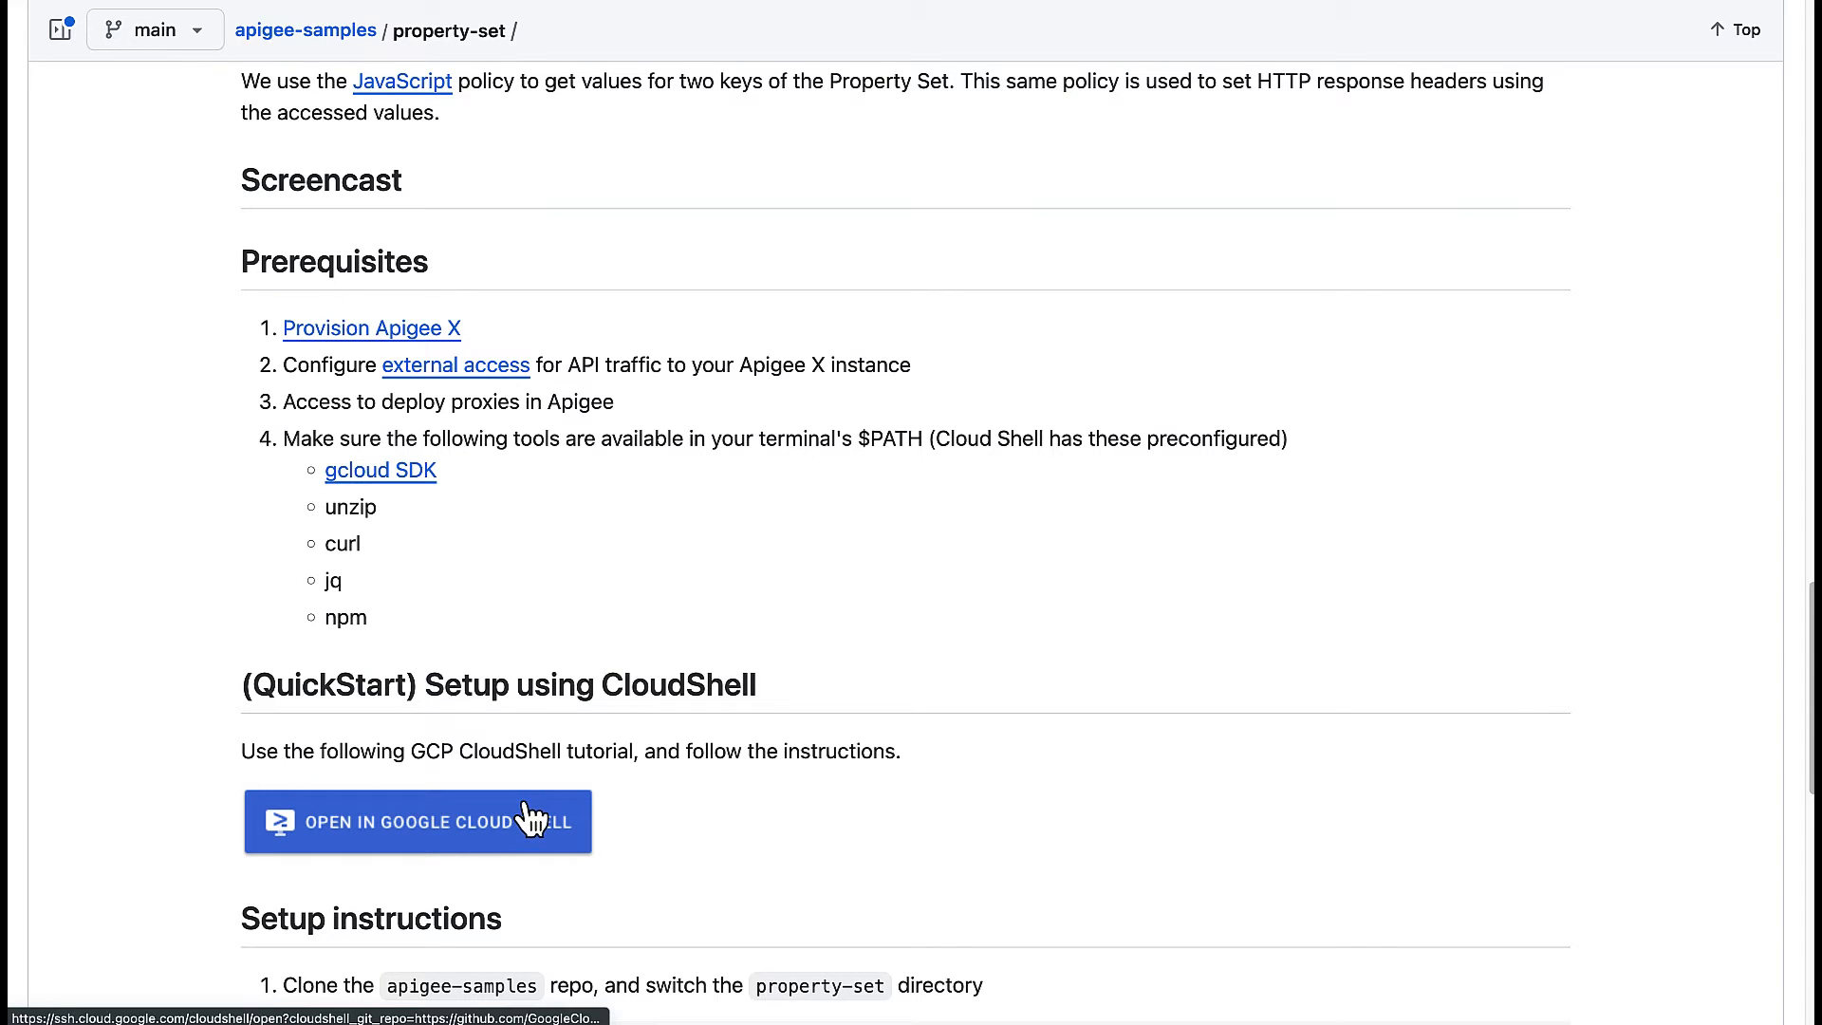
pyautogui.click(417, 821)
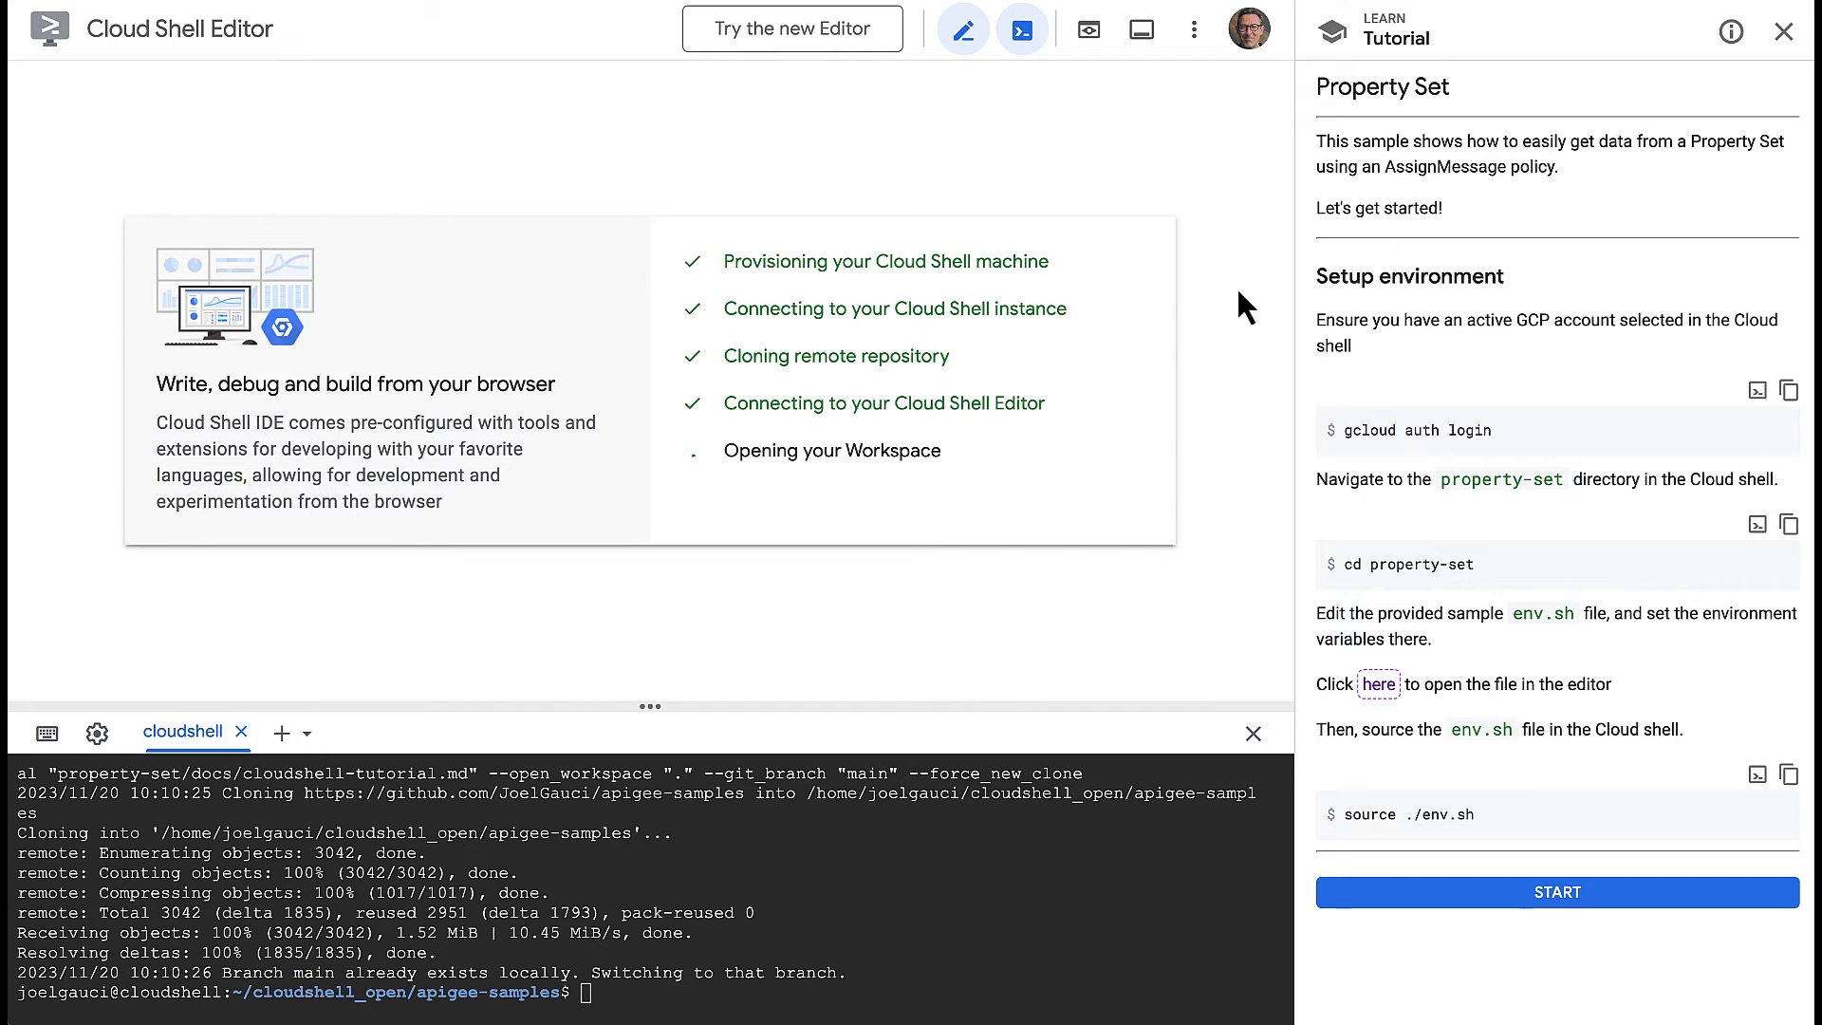
pyautogui.moveTo(1301, 334)
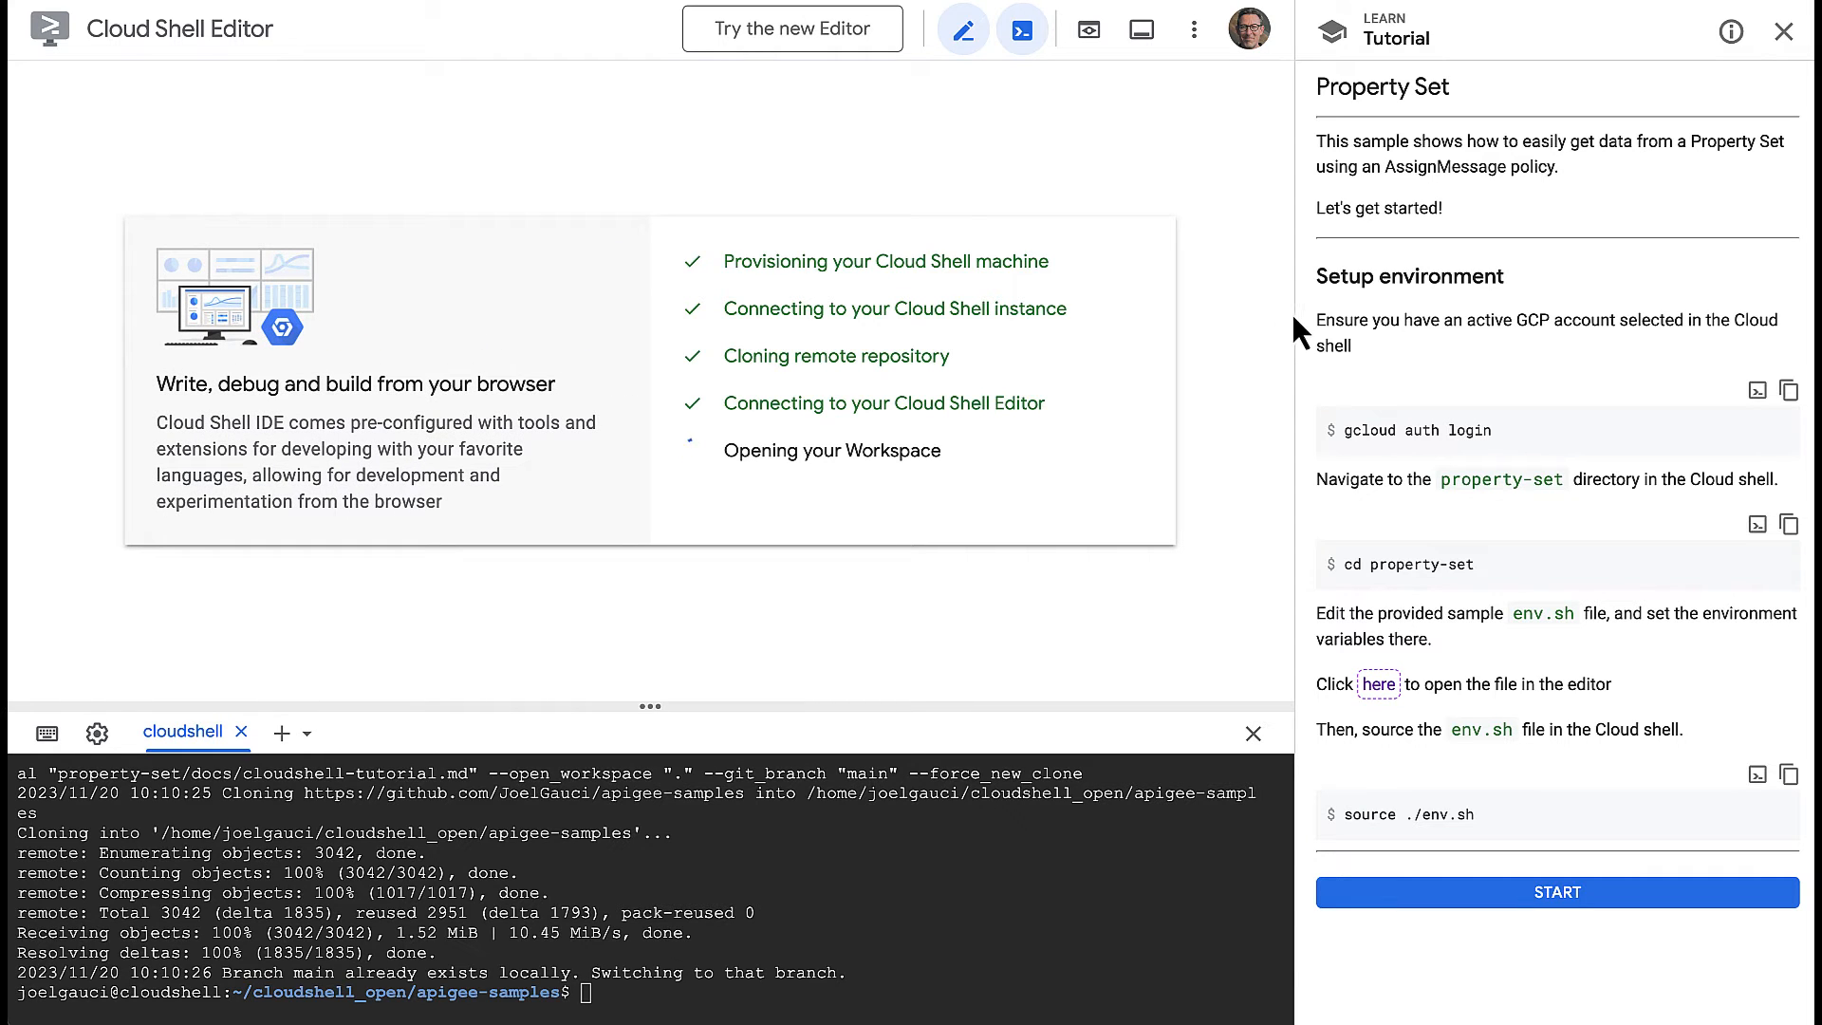
pyautogui.moveTo(1406, 328)
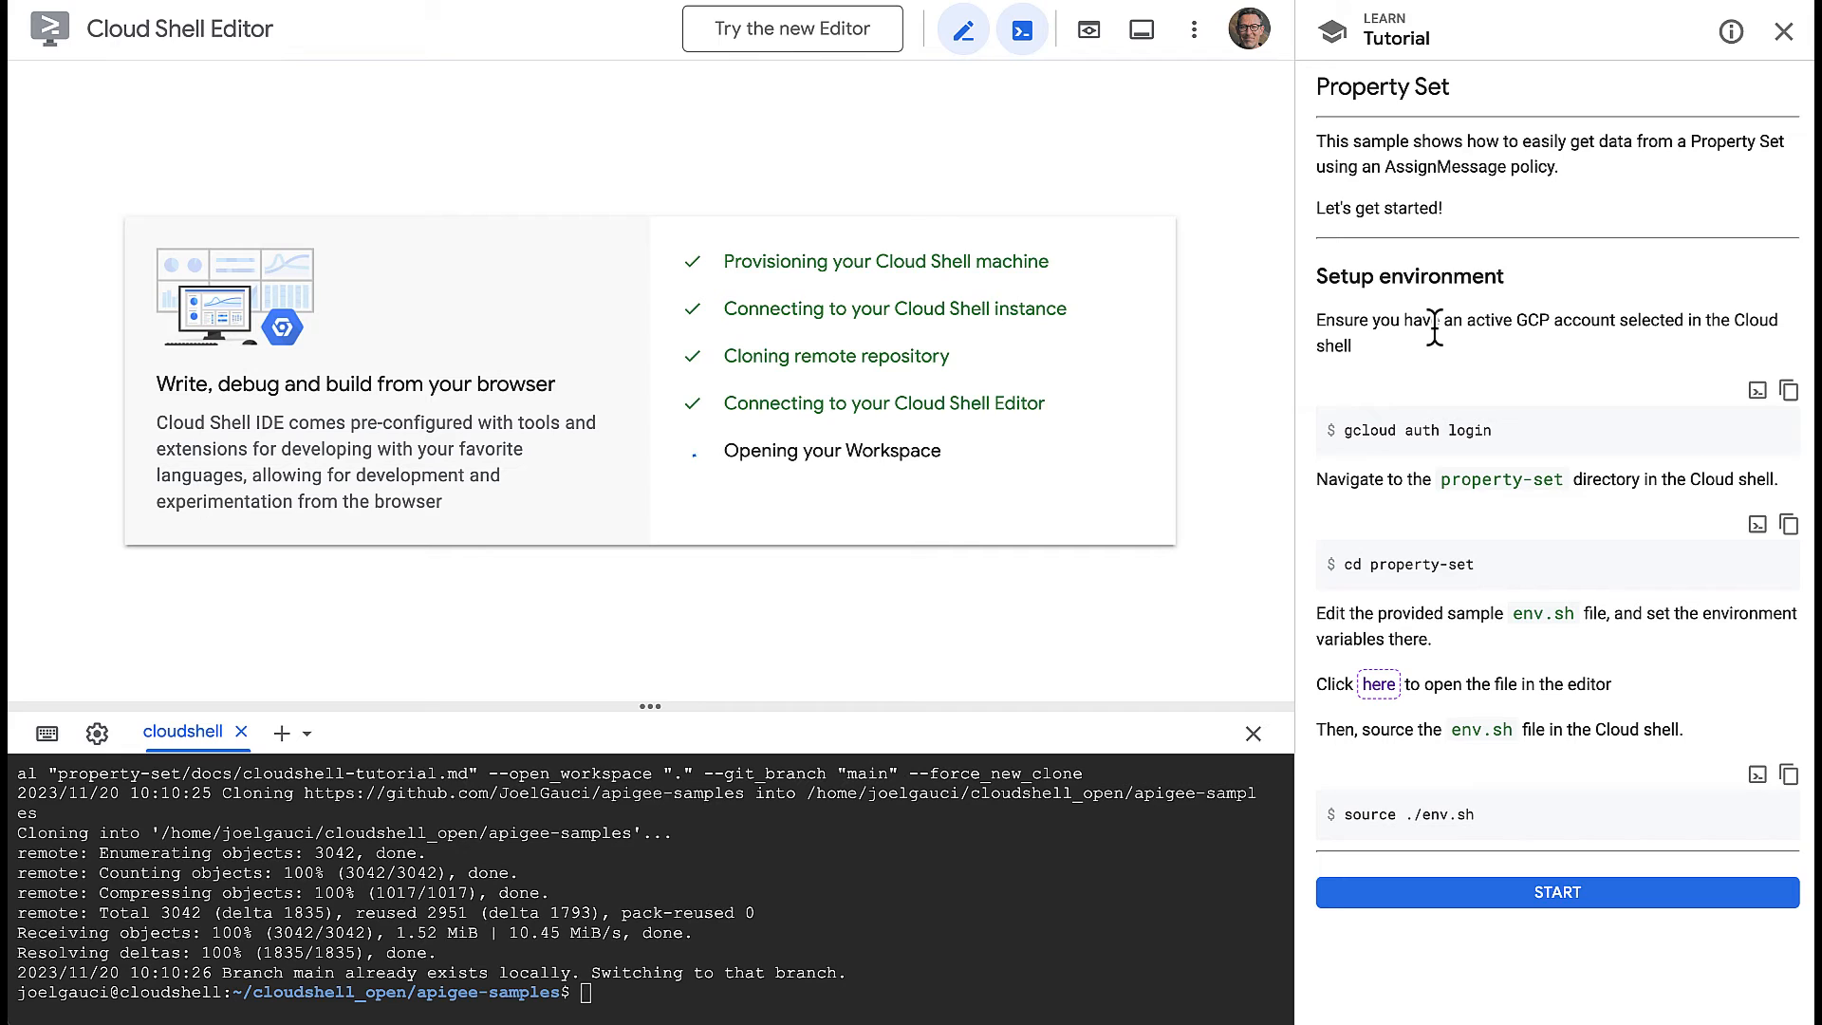
# Move the terminal into the property-set directory and bring up env.sh in the editor
pyautogui.click(1378, 683)
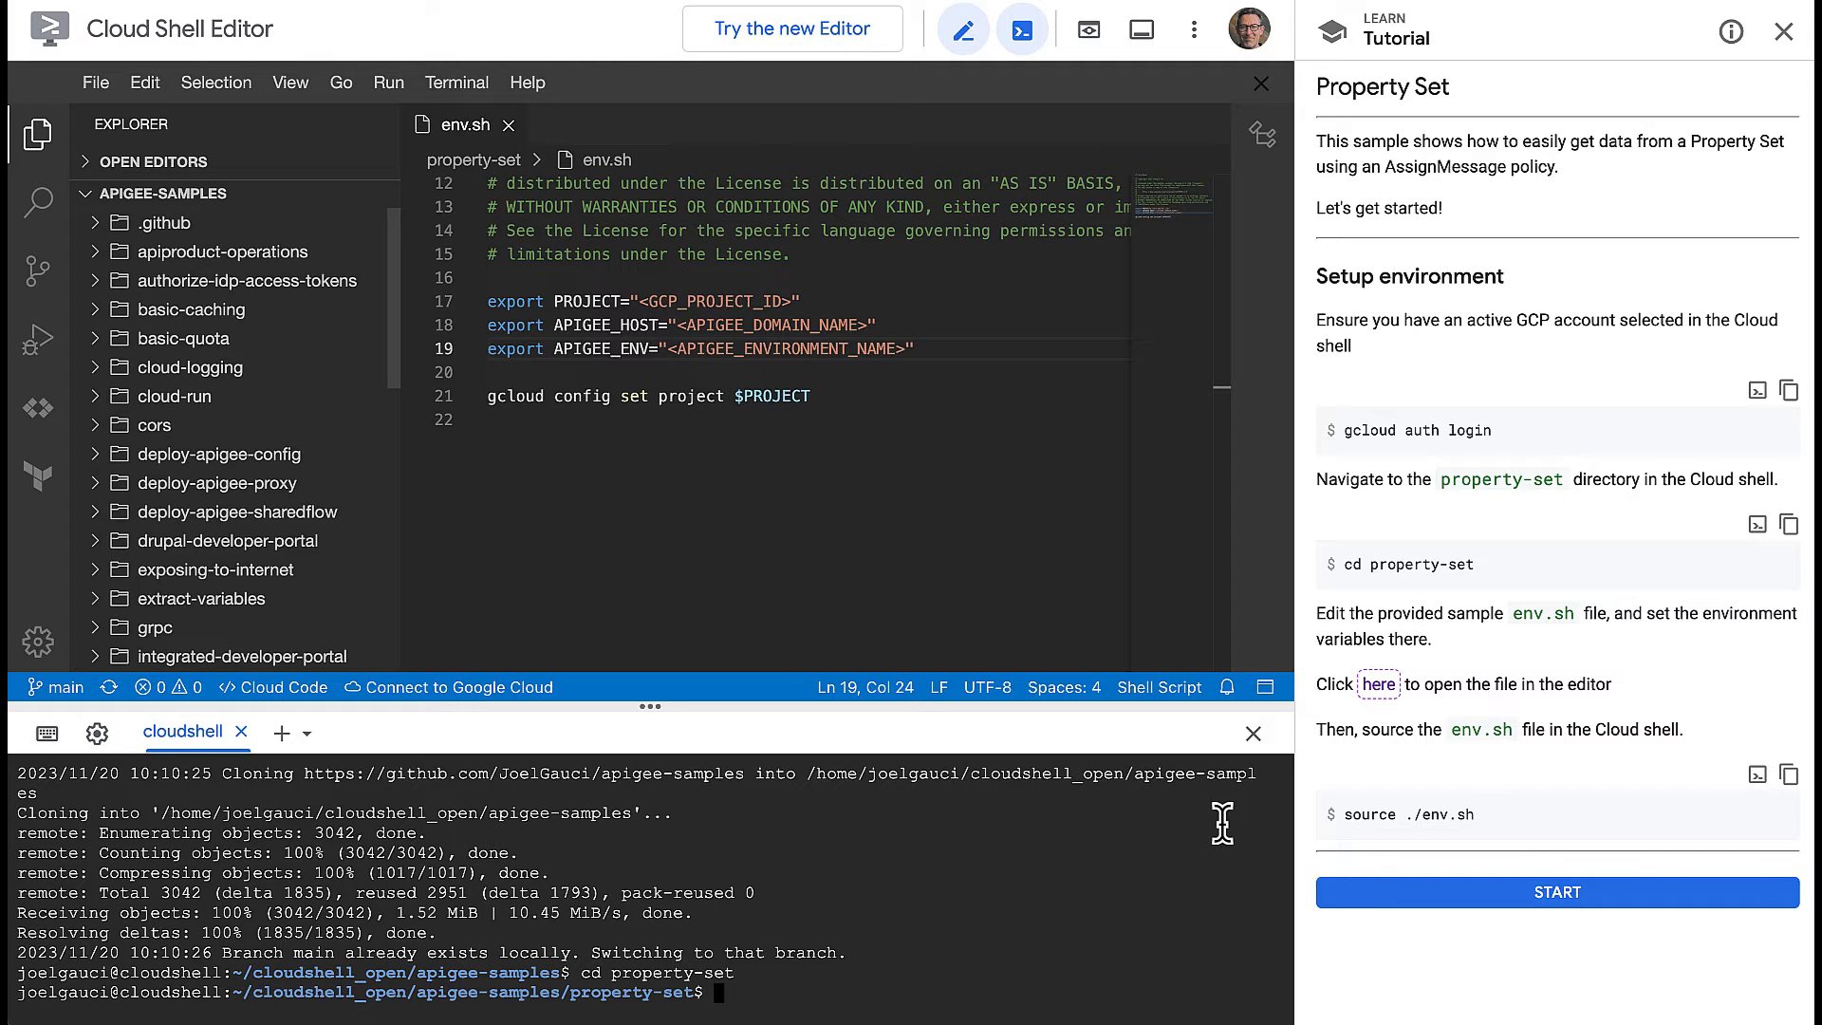
pyautogui.moveTo(1275, 888)
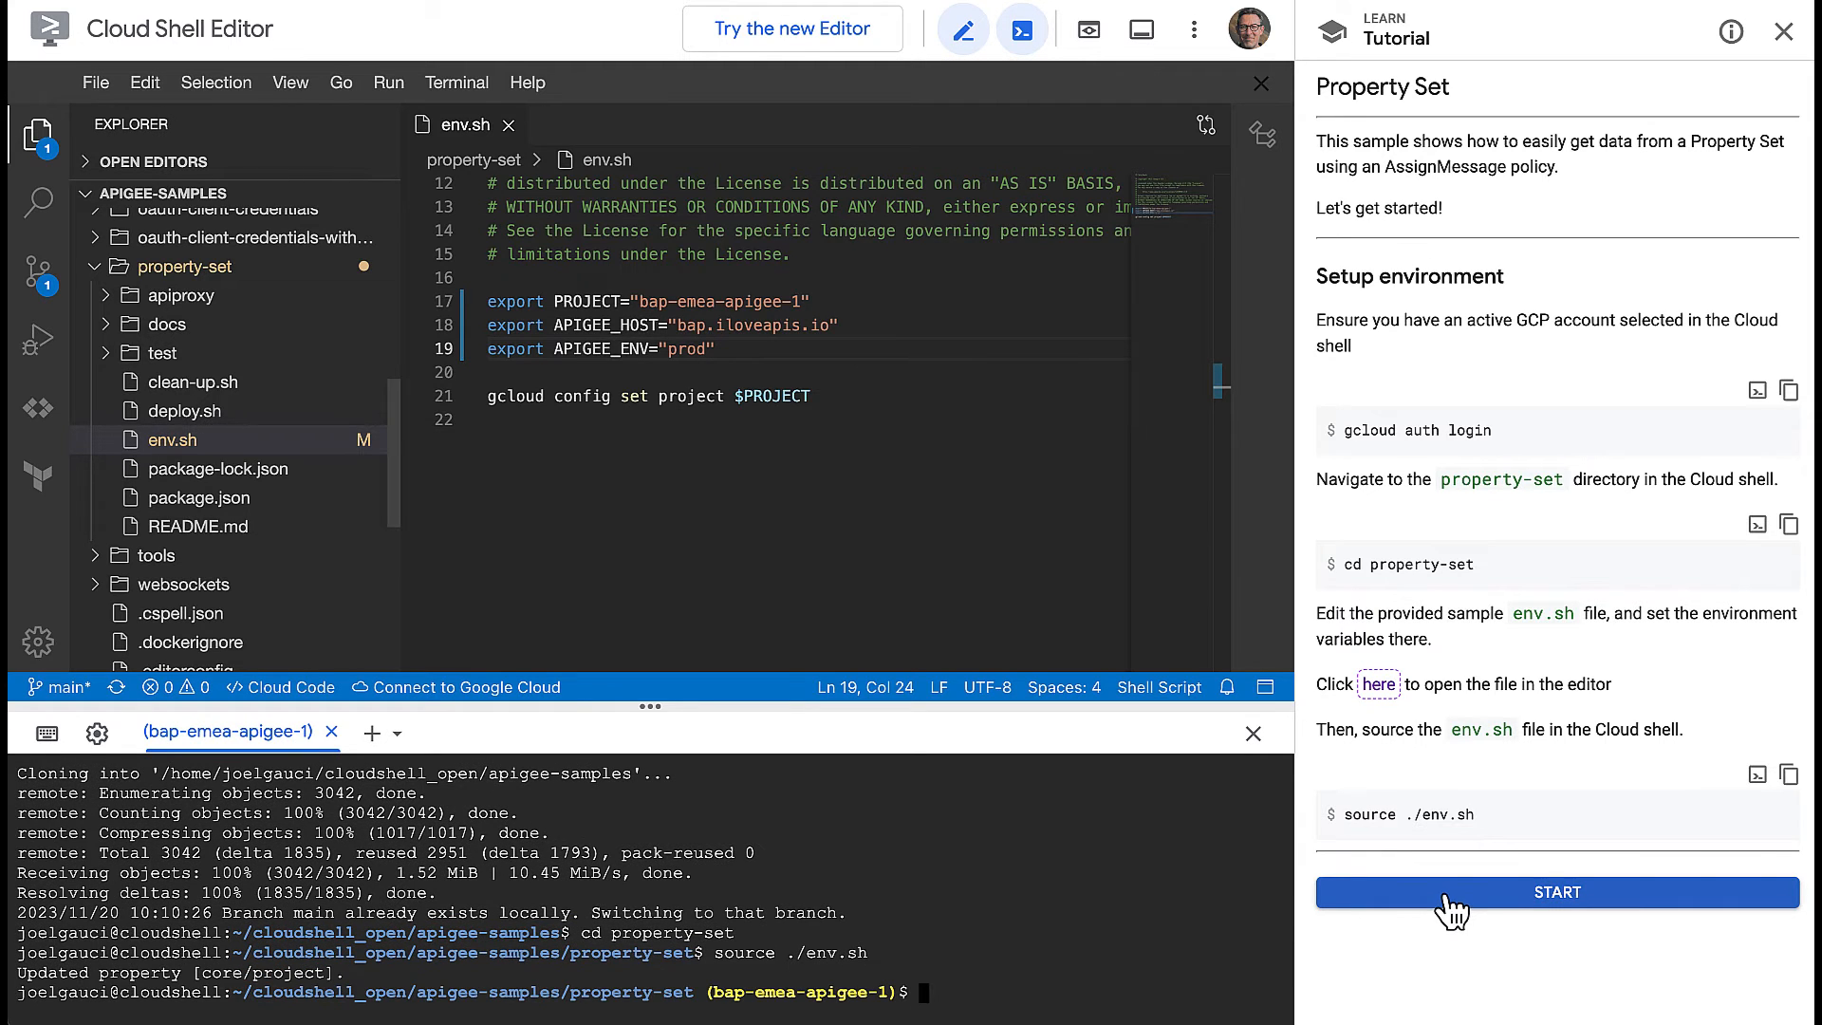
# Advance to the deployment step and run ./deploy.sh to deploy the property-set proxy
pyautogui.click(1555, 892)
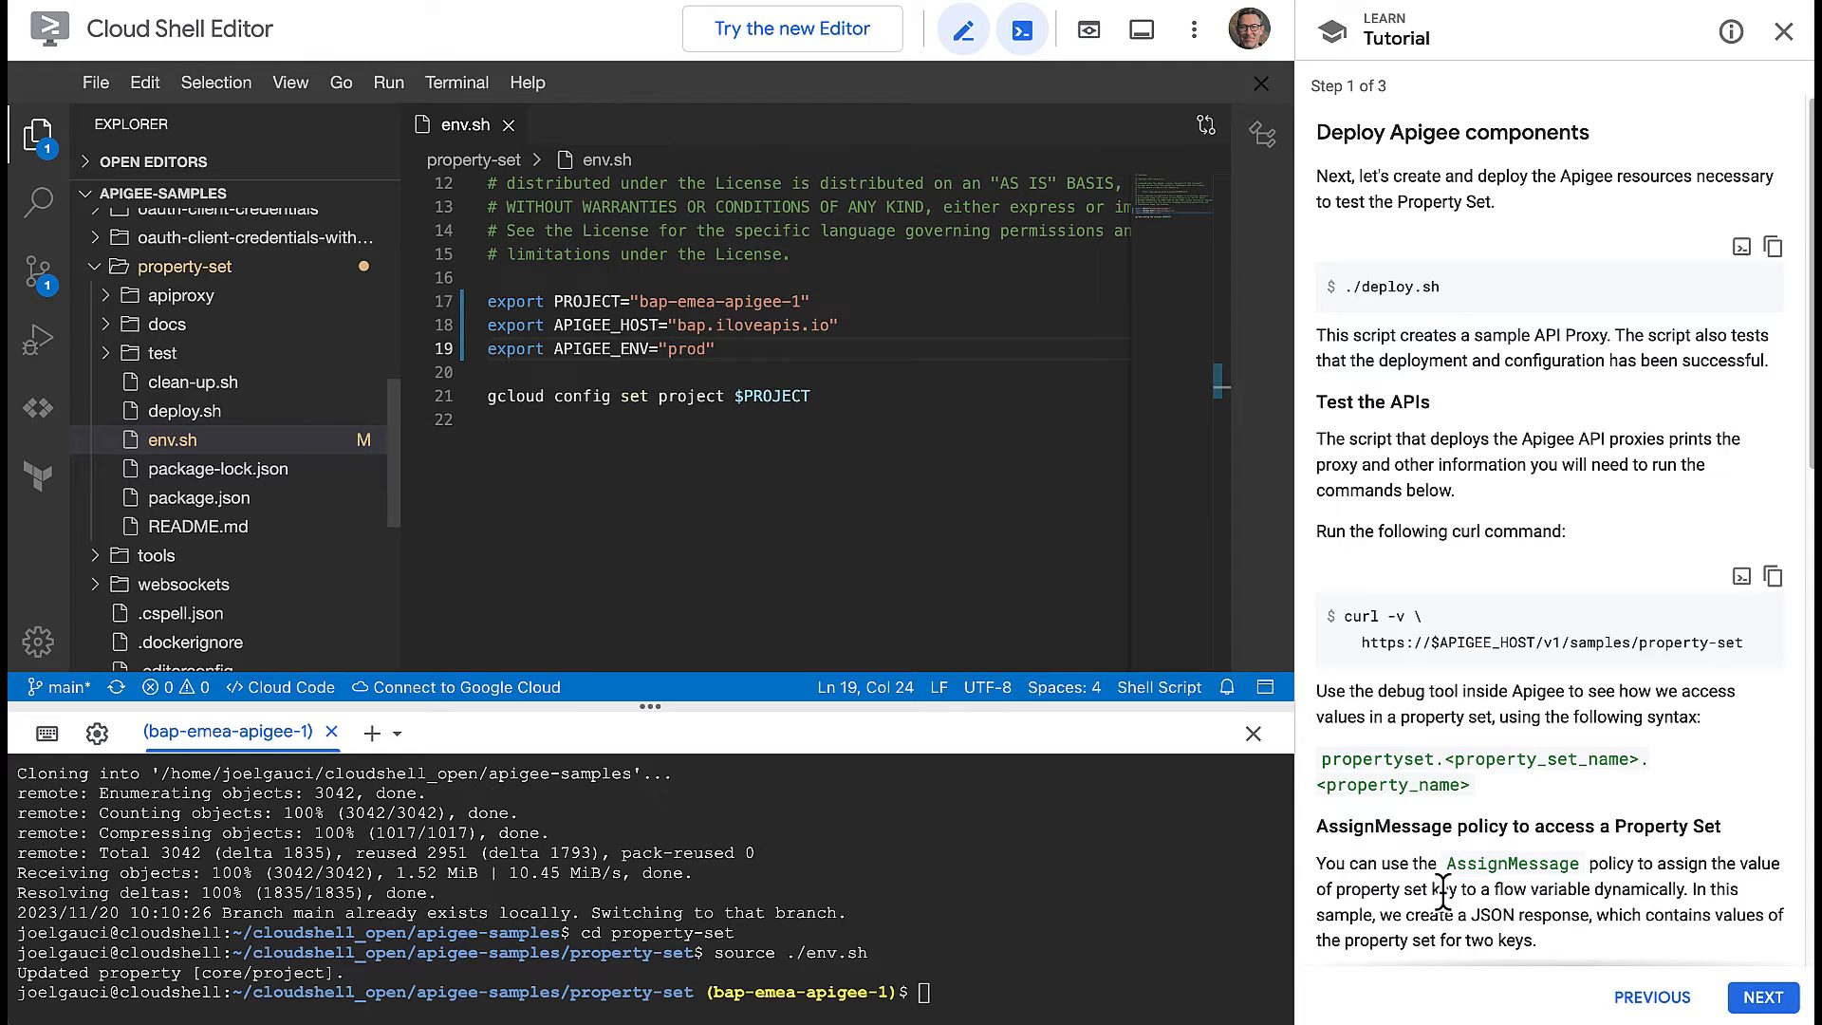
pyautogui.moveTo(1461, 917)
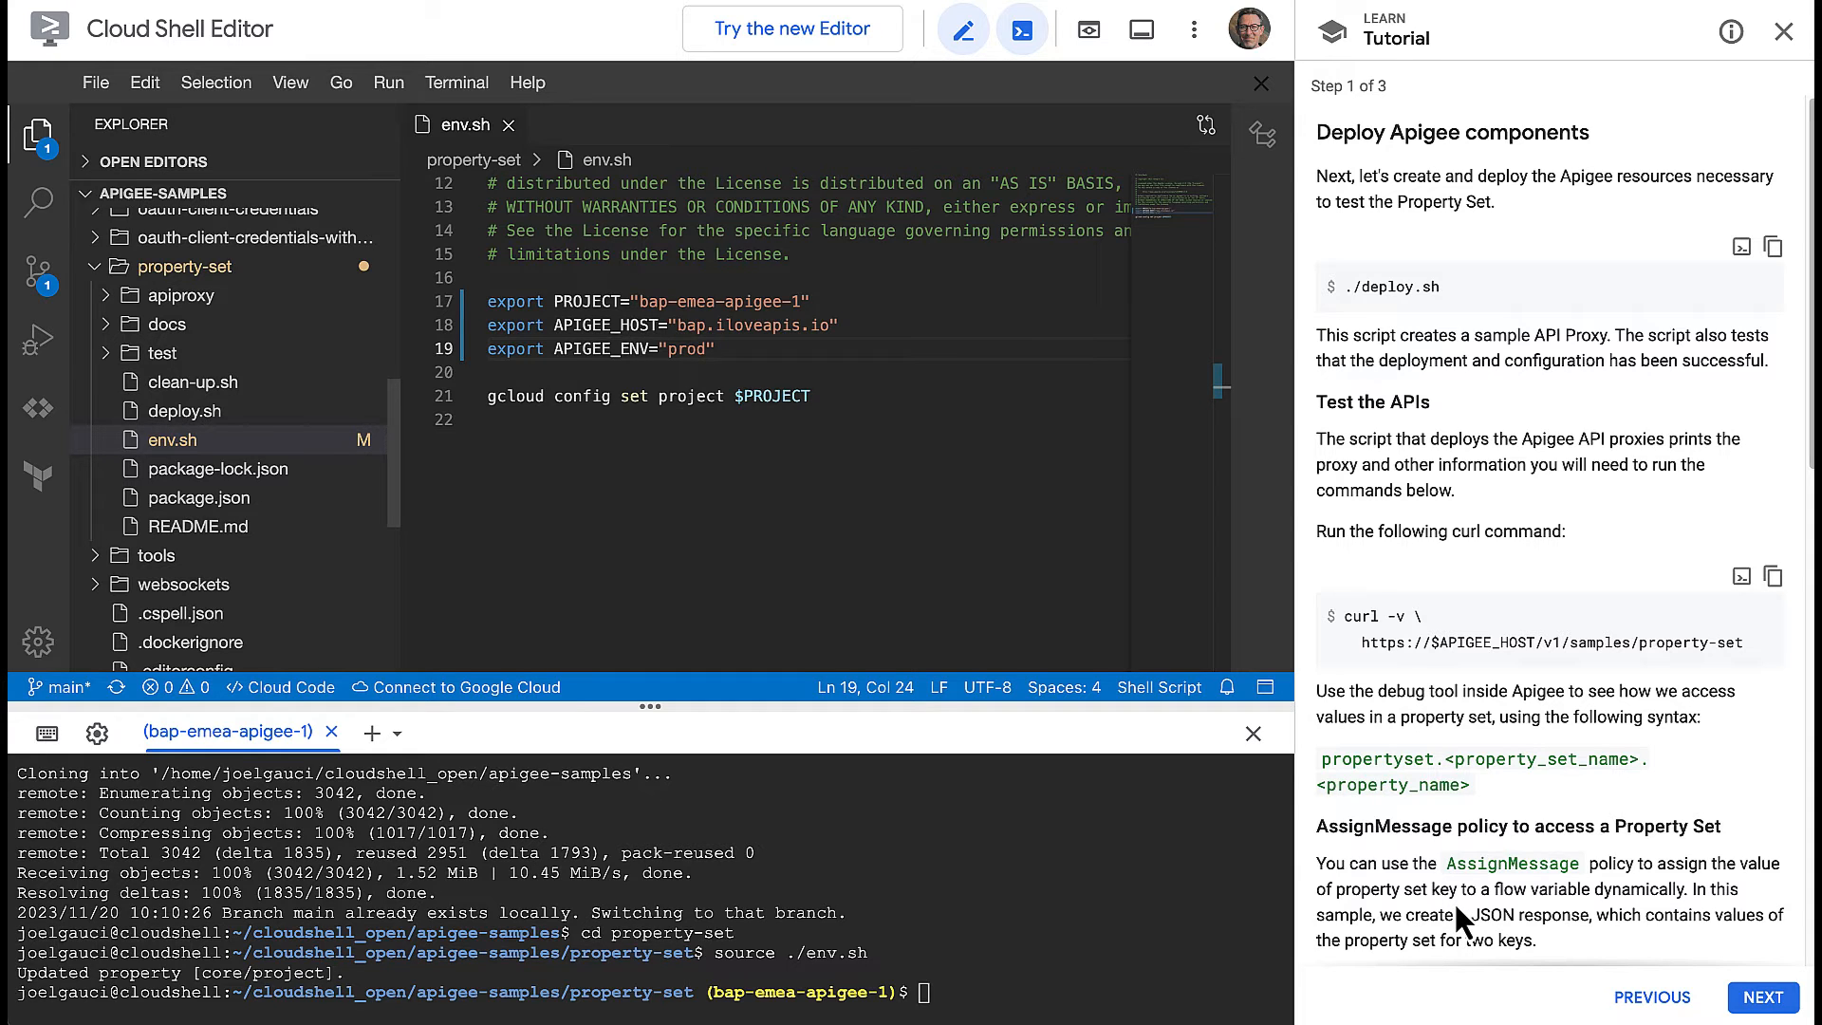
pyautogui.moveTo(1440, 900)
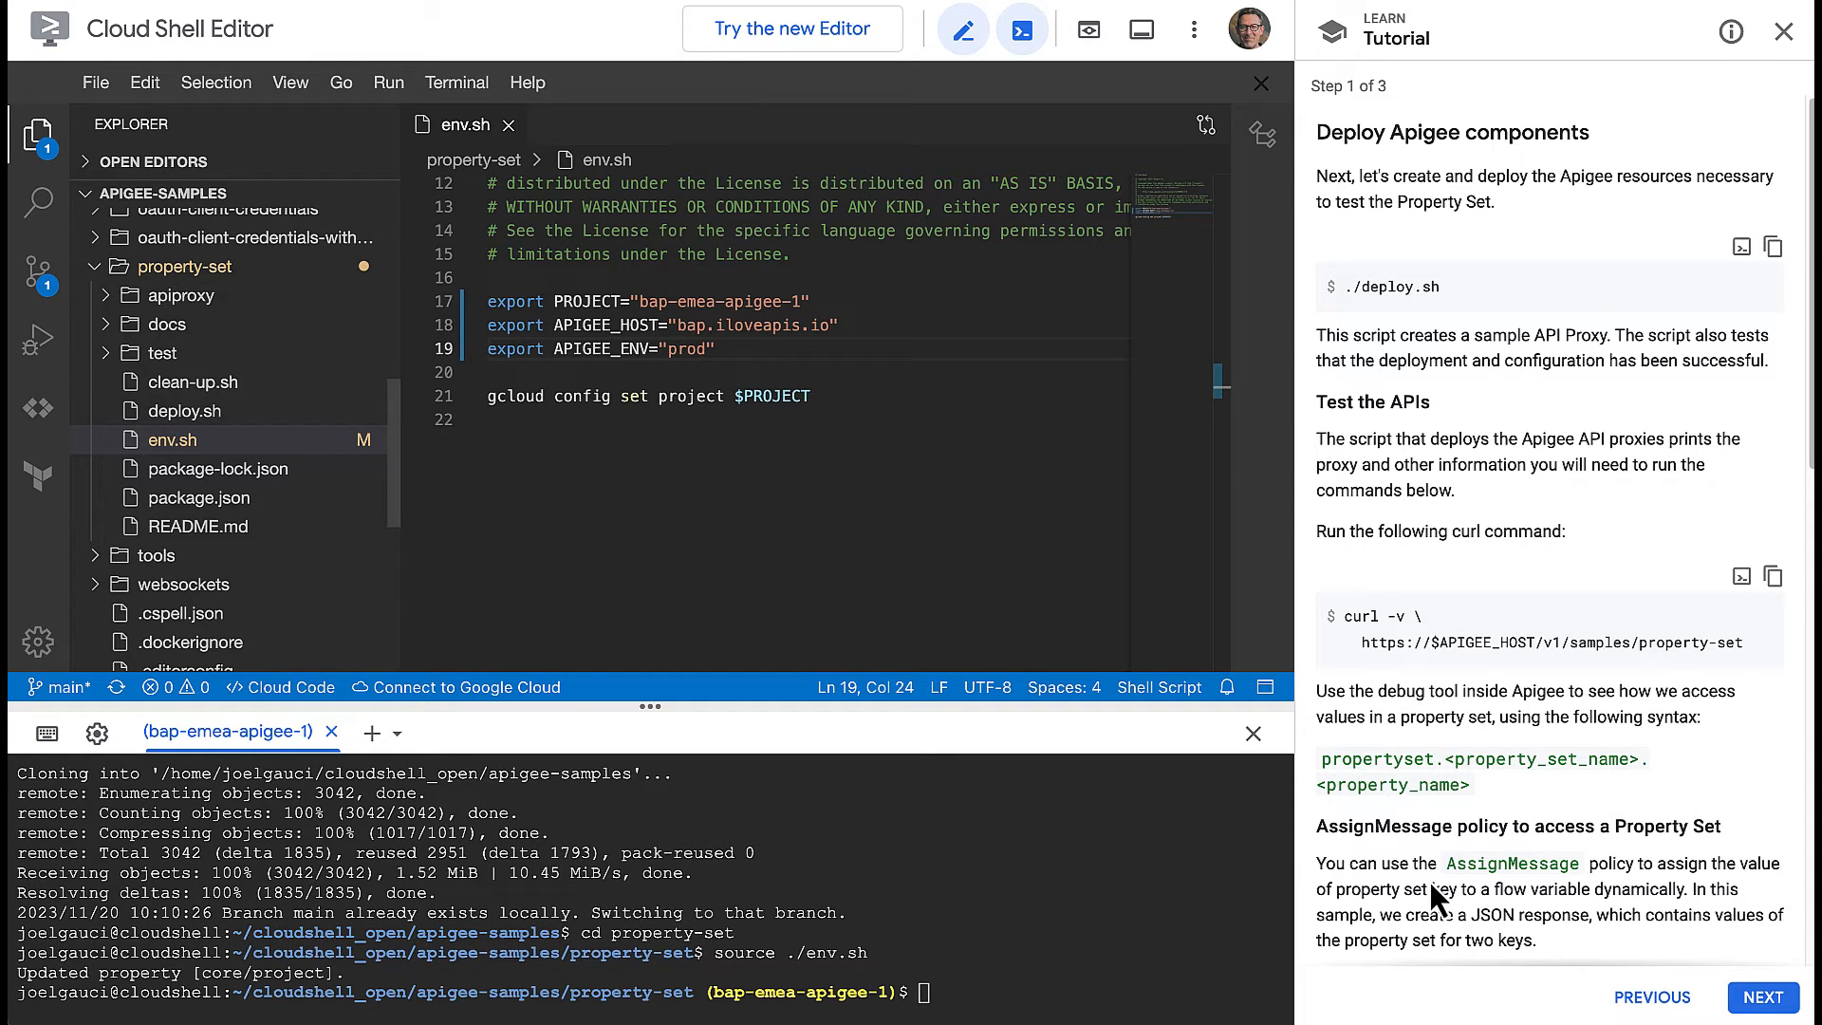
pyautogui.write('./deploy.sh')
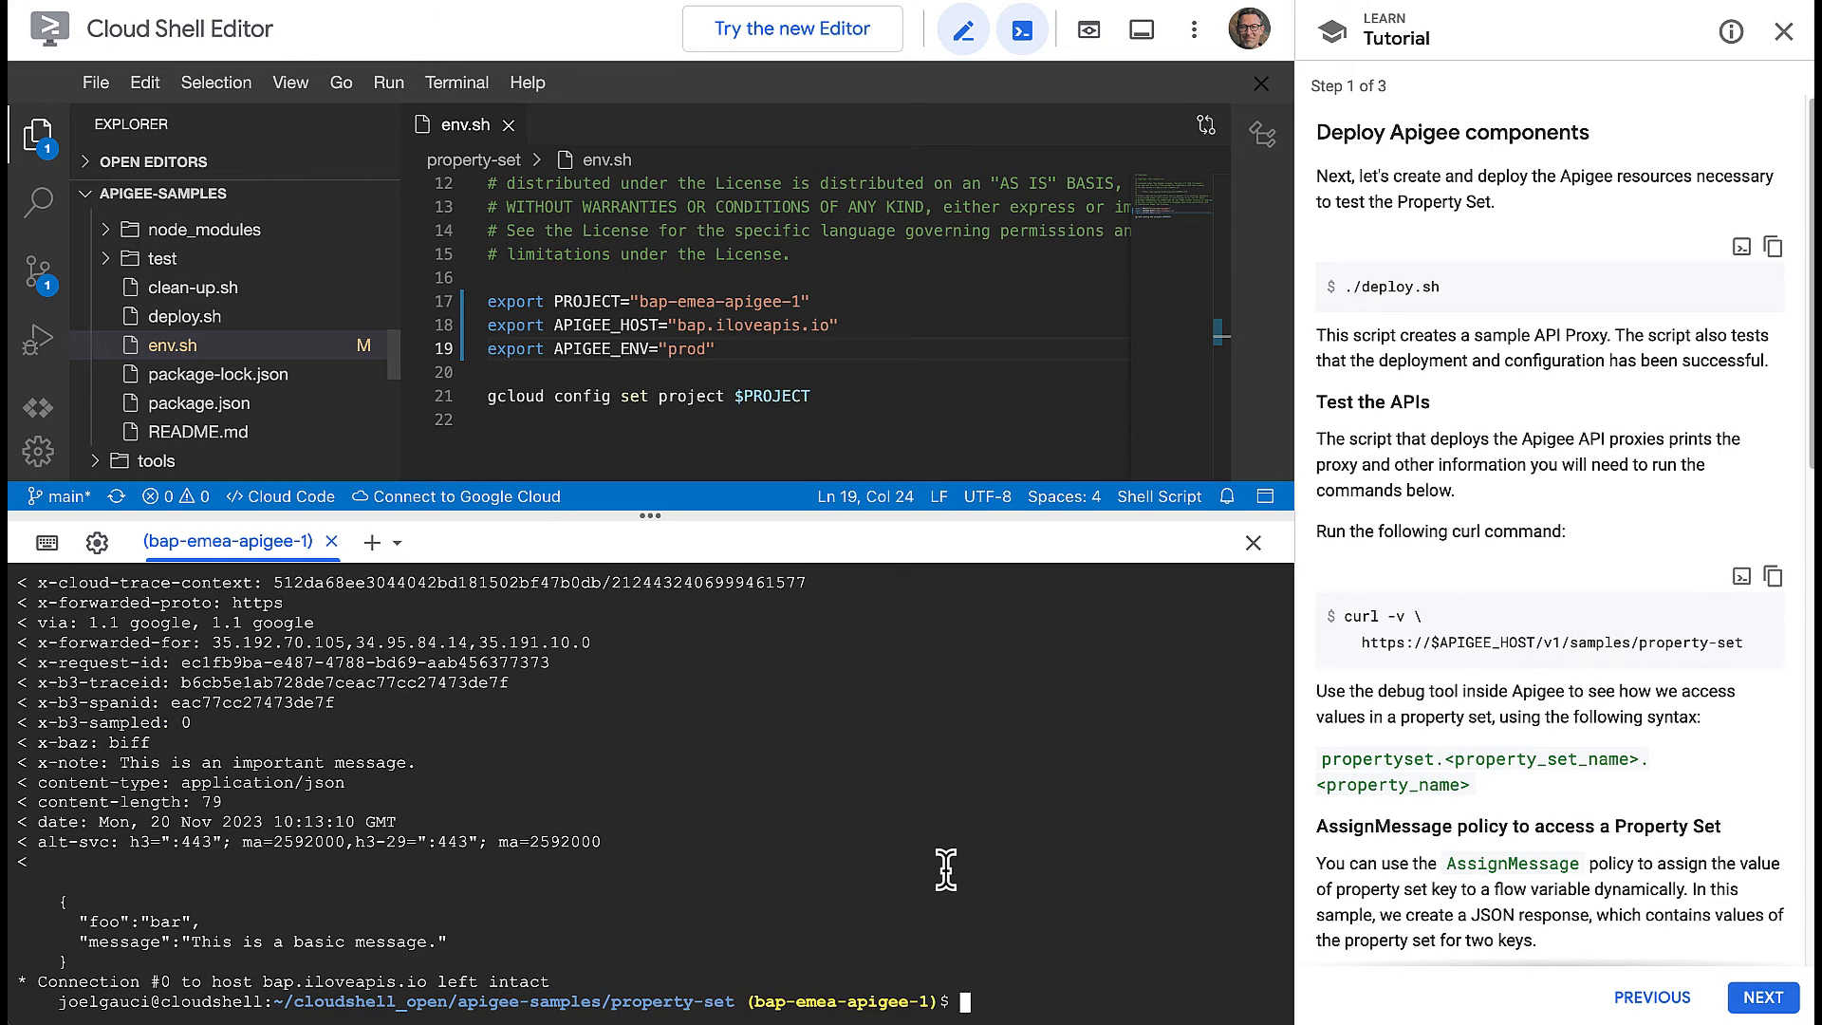
pyautogui.moveTo(939, 876)
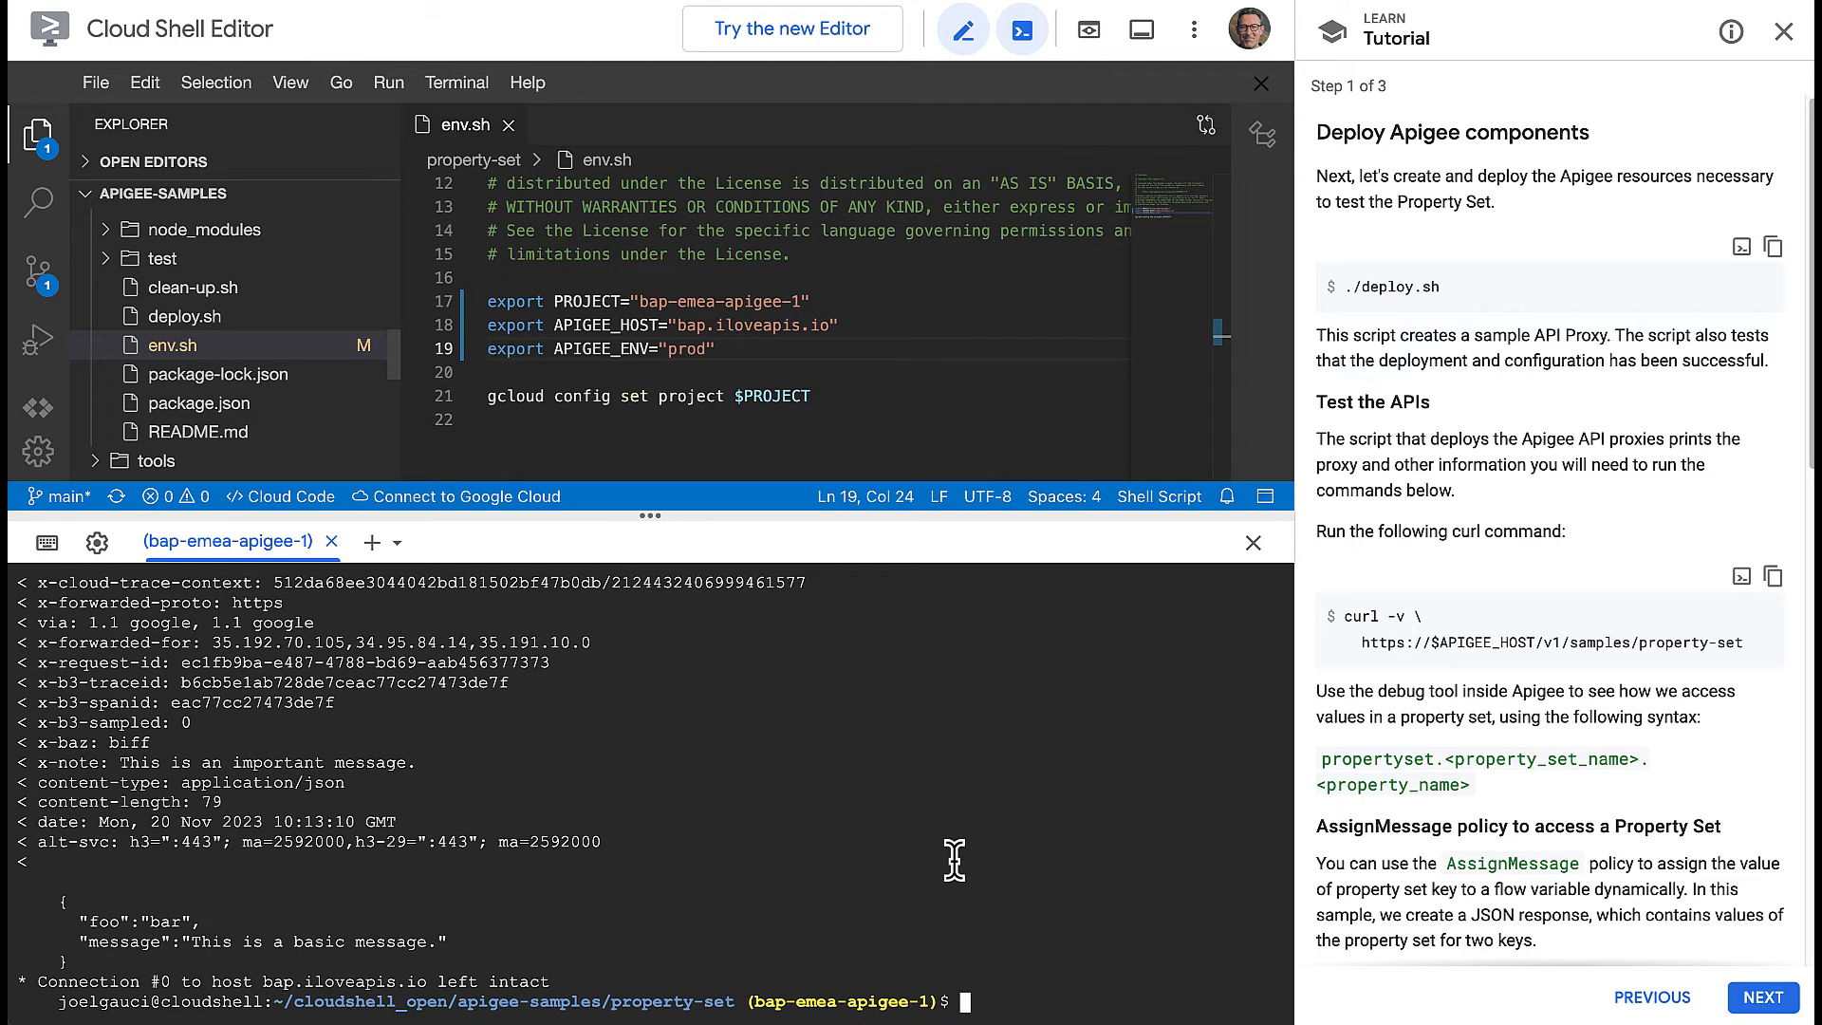
pyautogui.moveTo(820, 898)
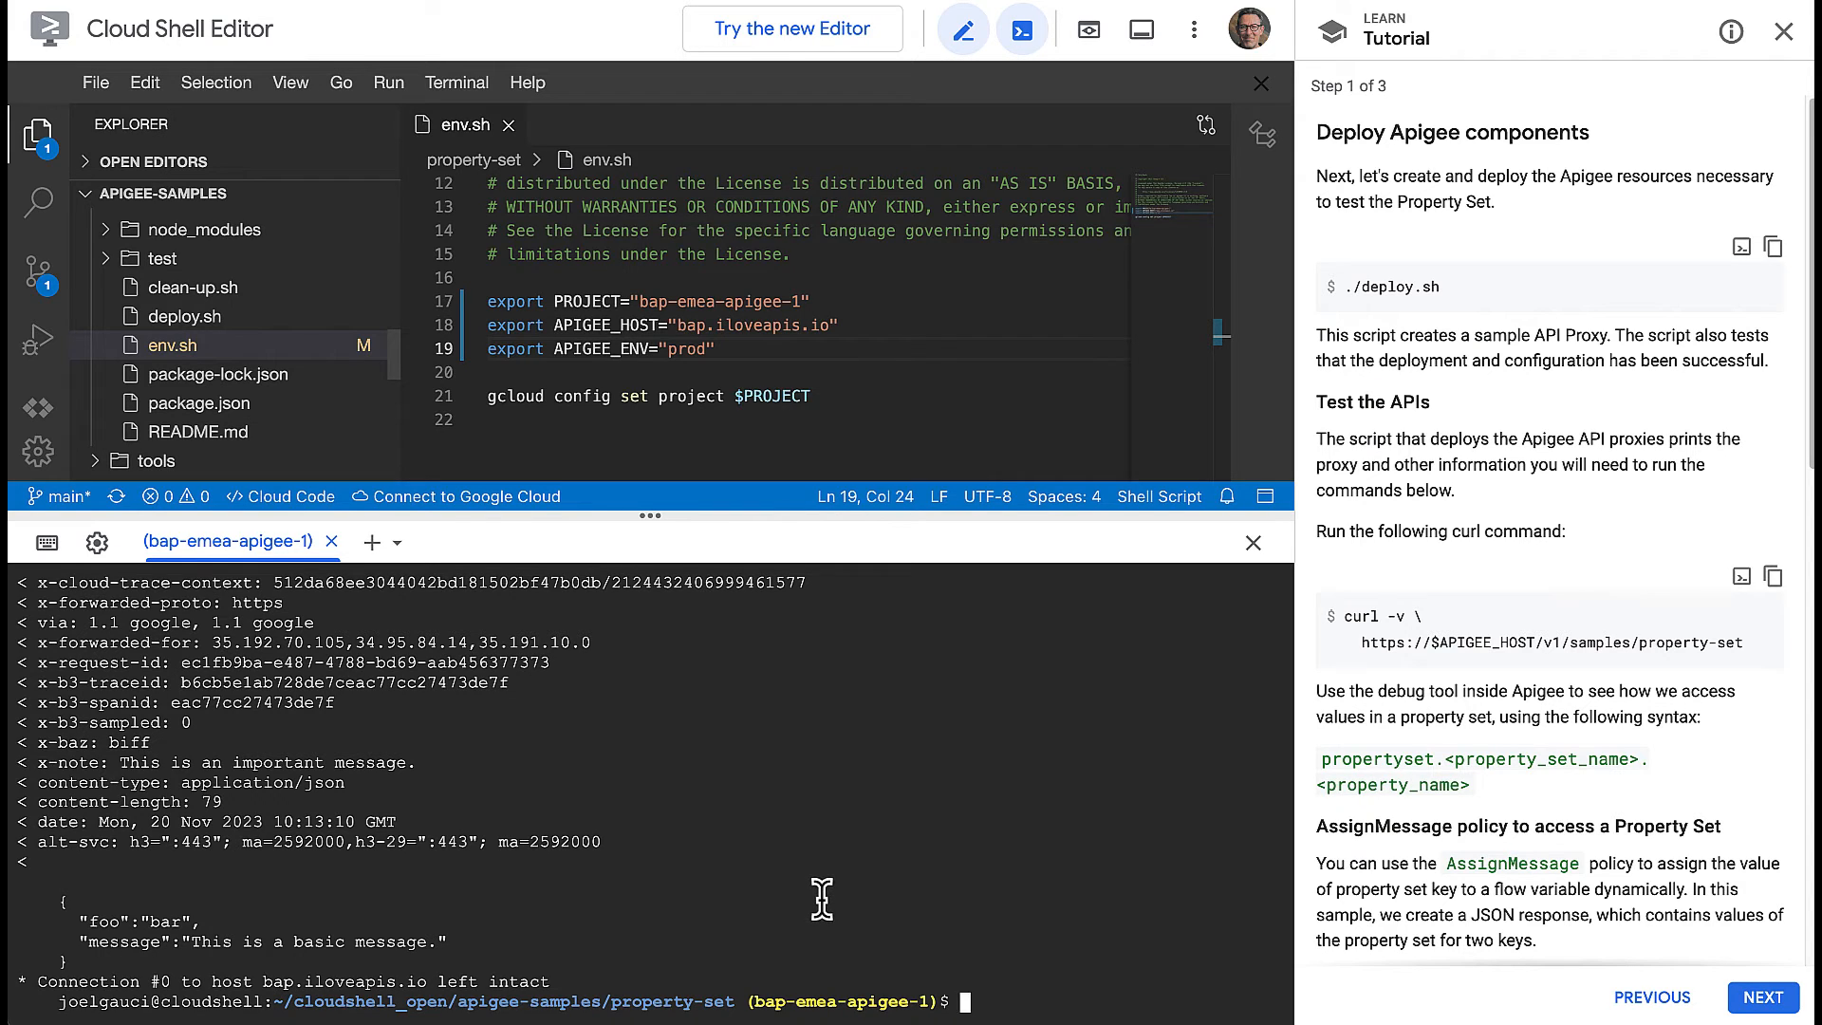
pyautogui.moveTo(816, 899)
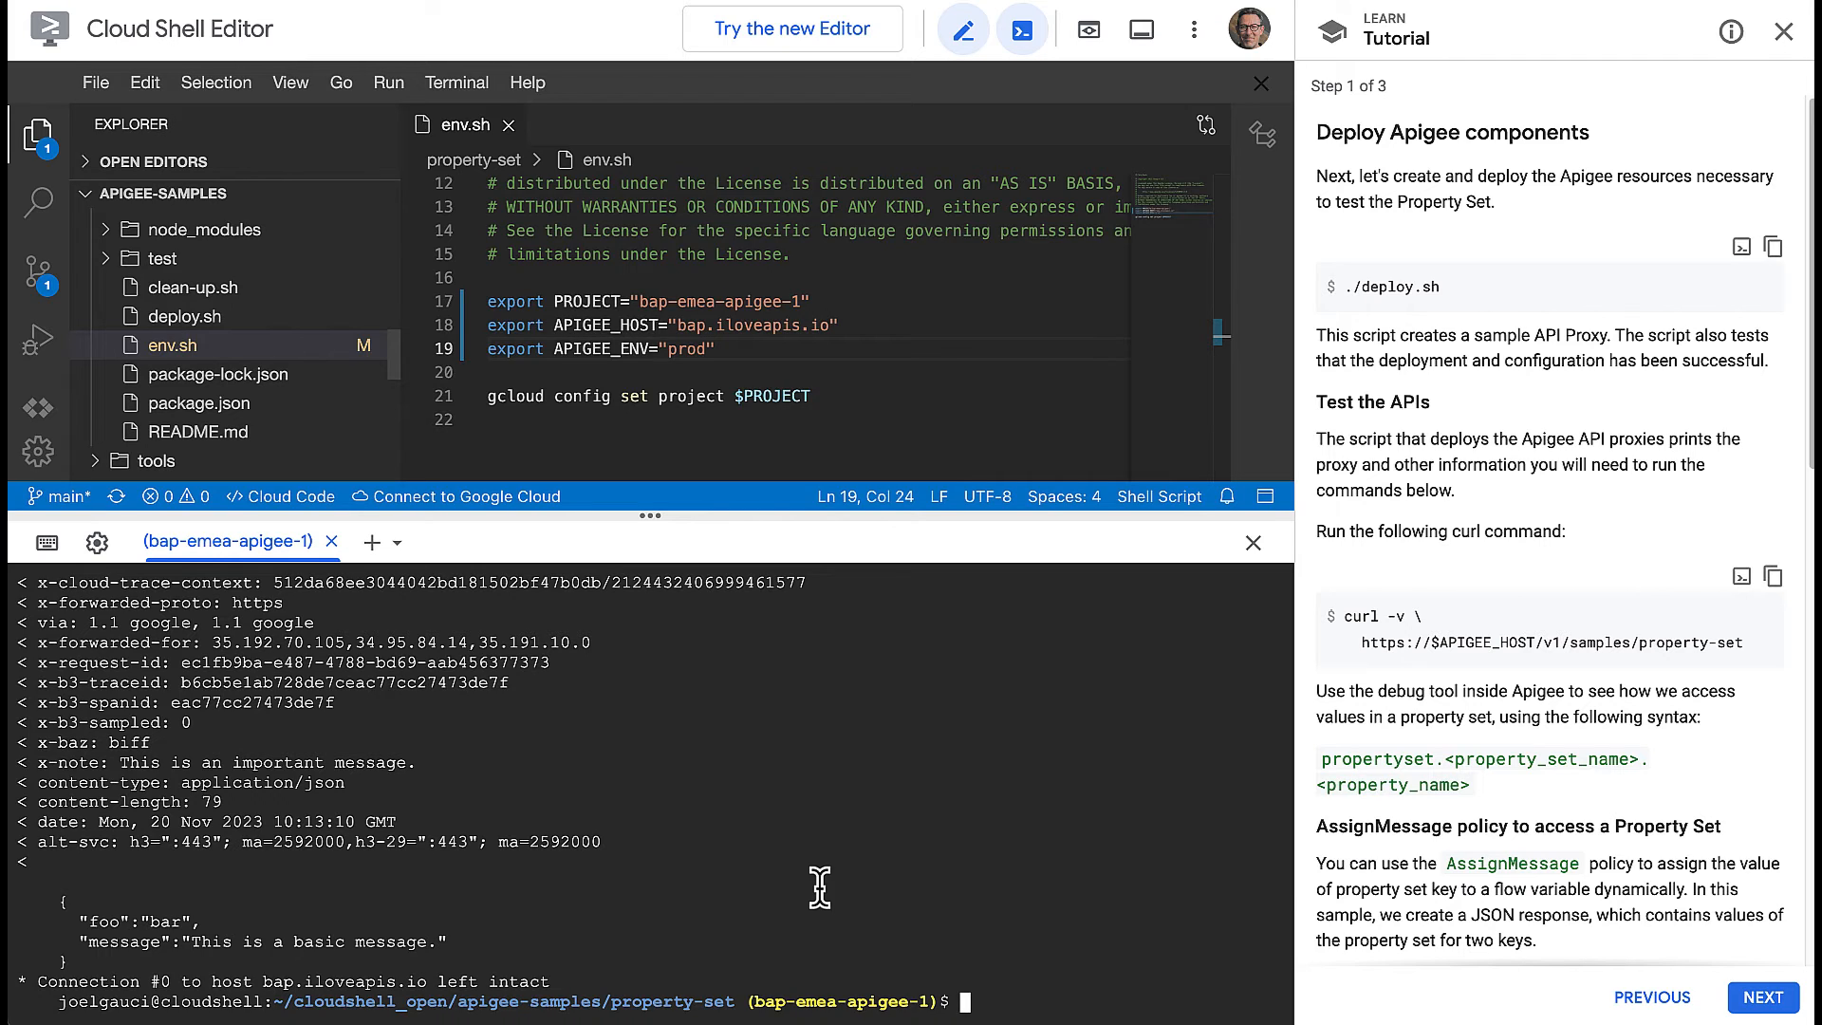
pyautogui.moveTo(962, 28)
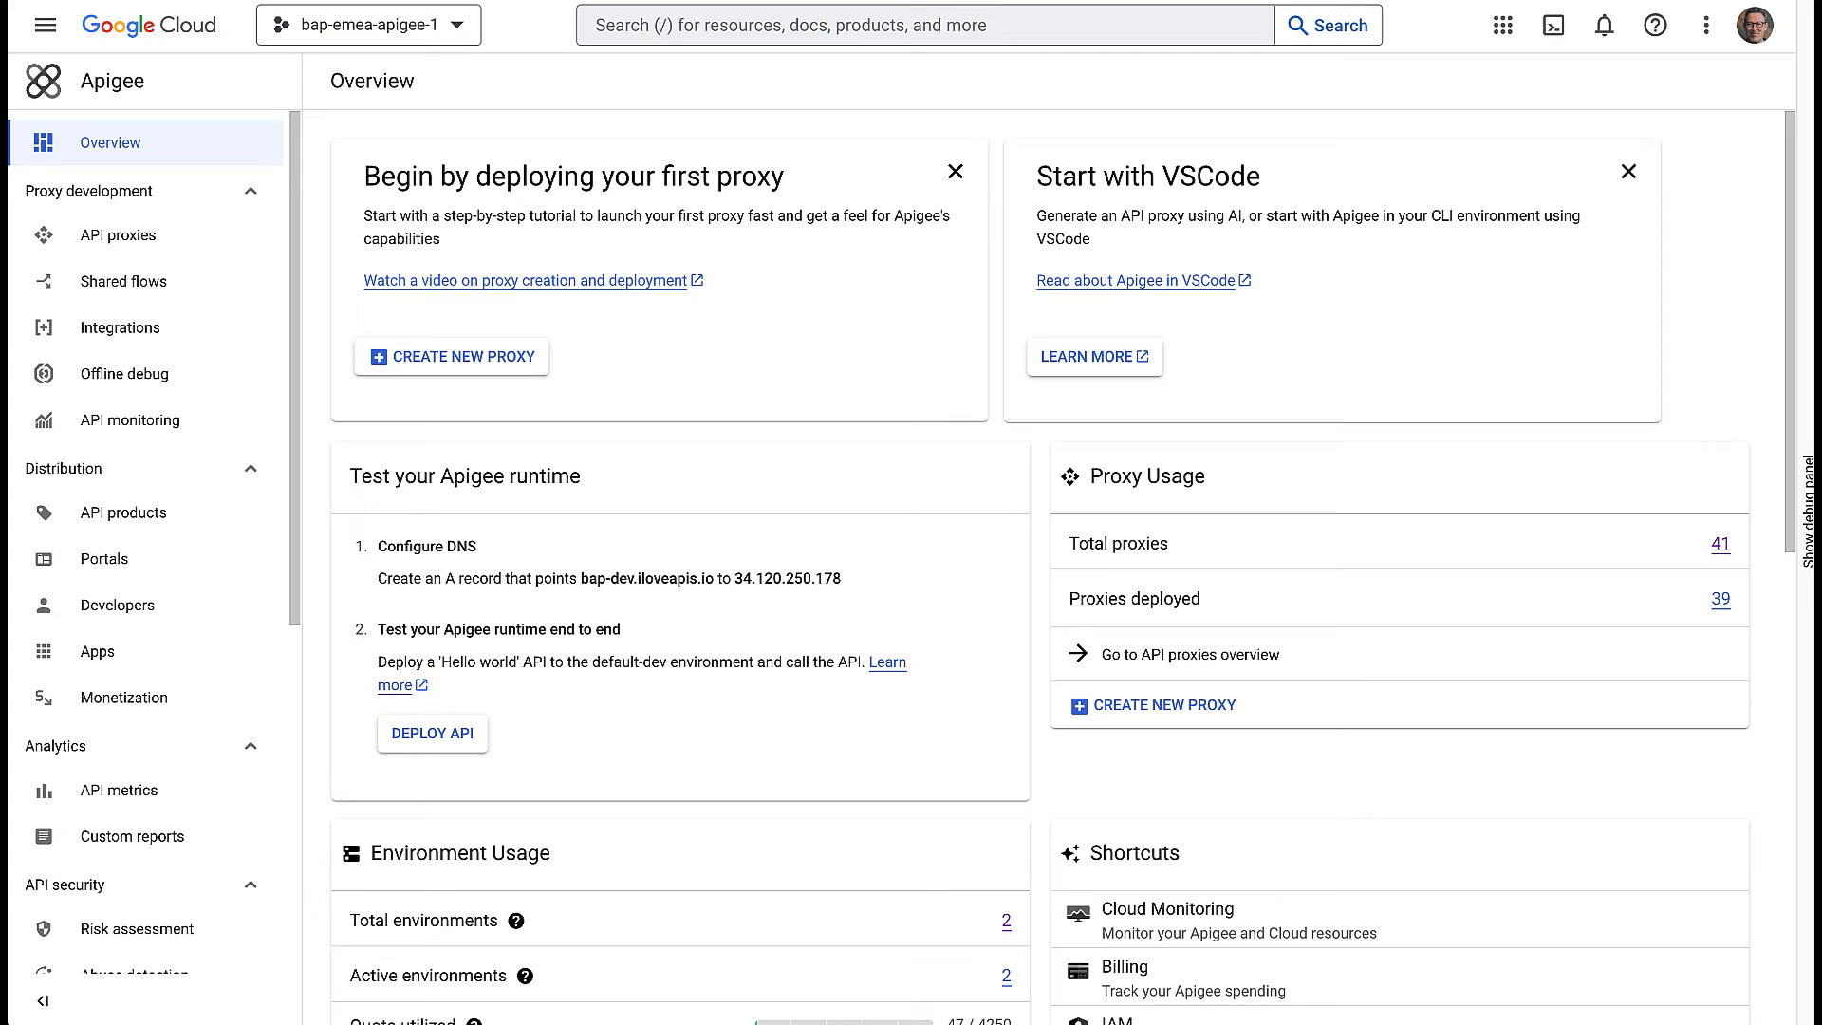
pyautogui.moveTo(300, 172)
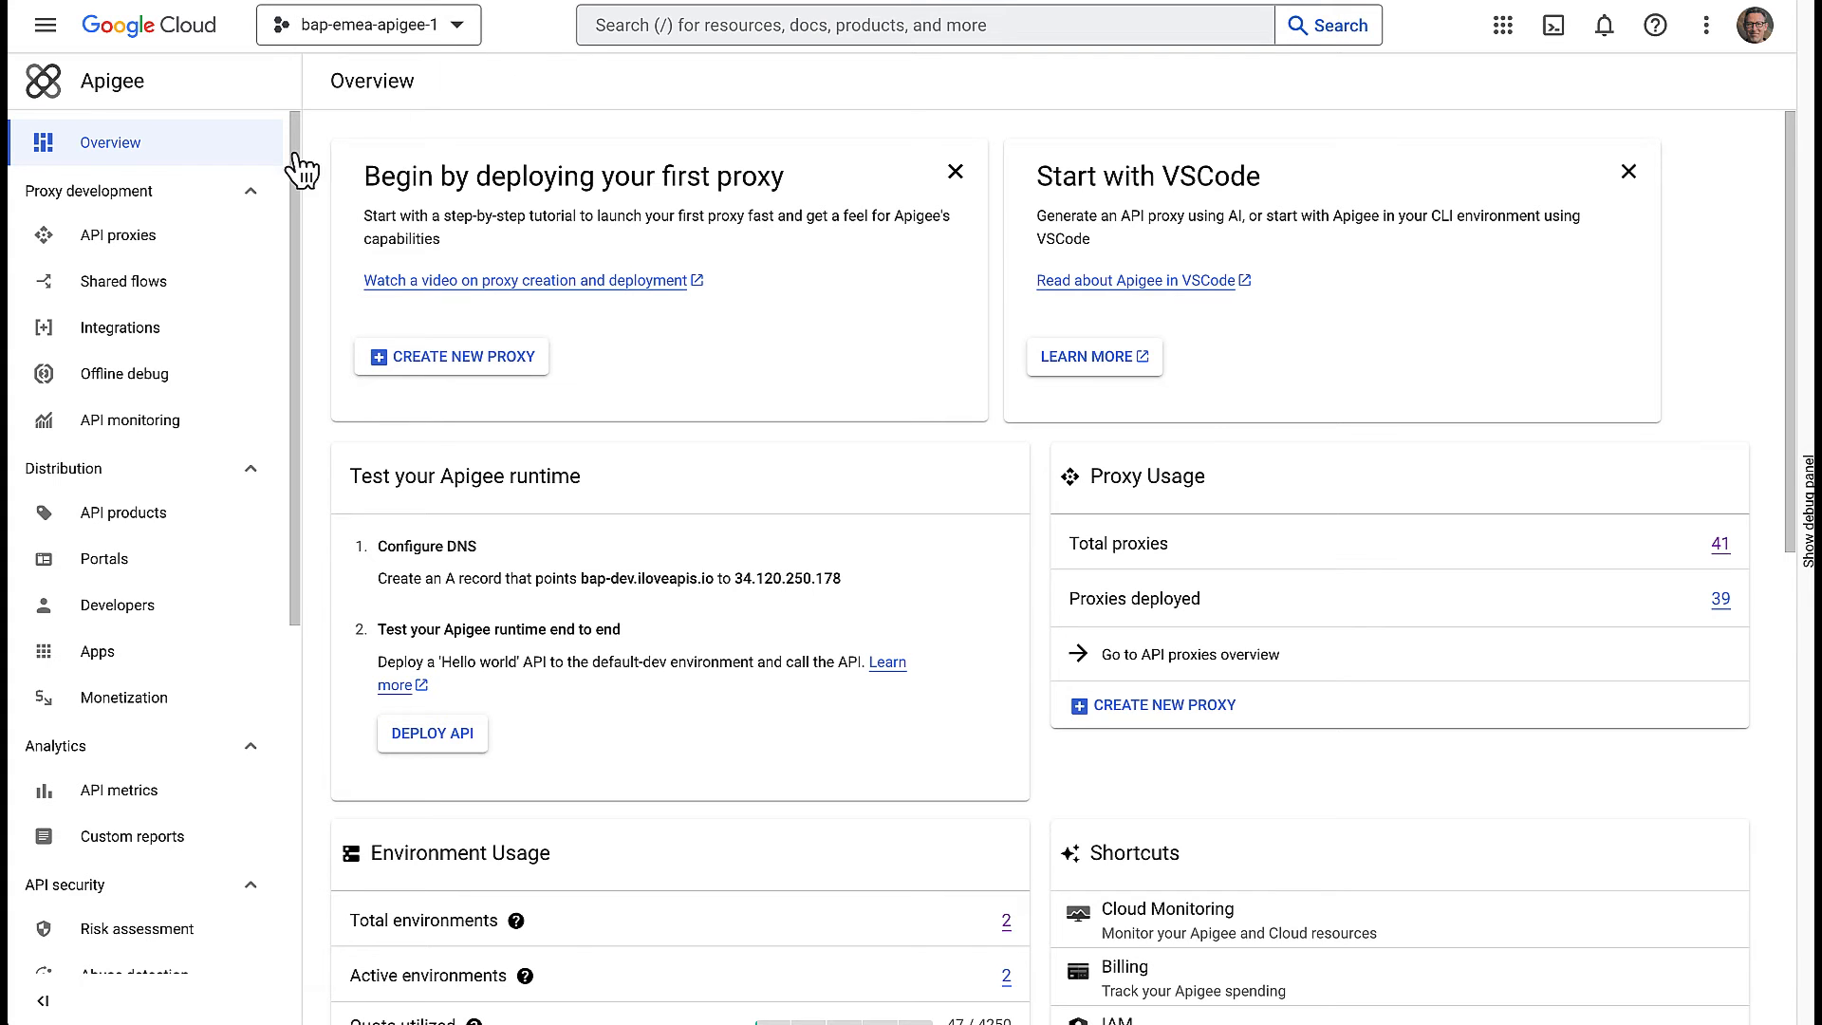
# Show the property-set proxy's Develop view with its policies, endpoints and resources
pyautogui.click(118, 235)
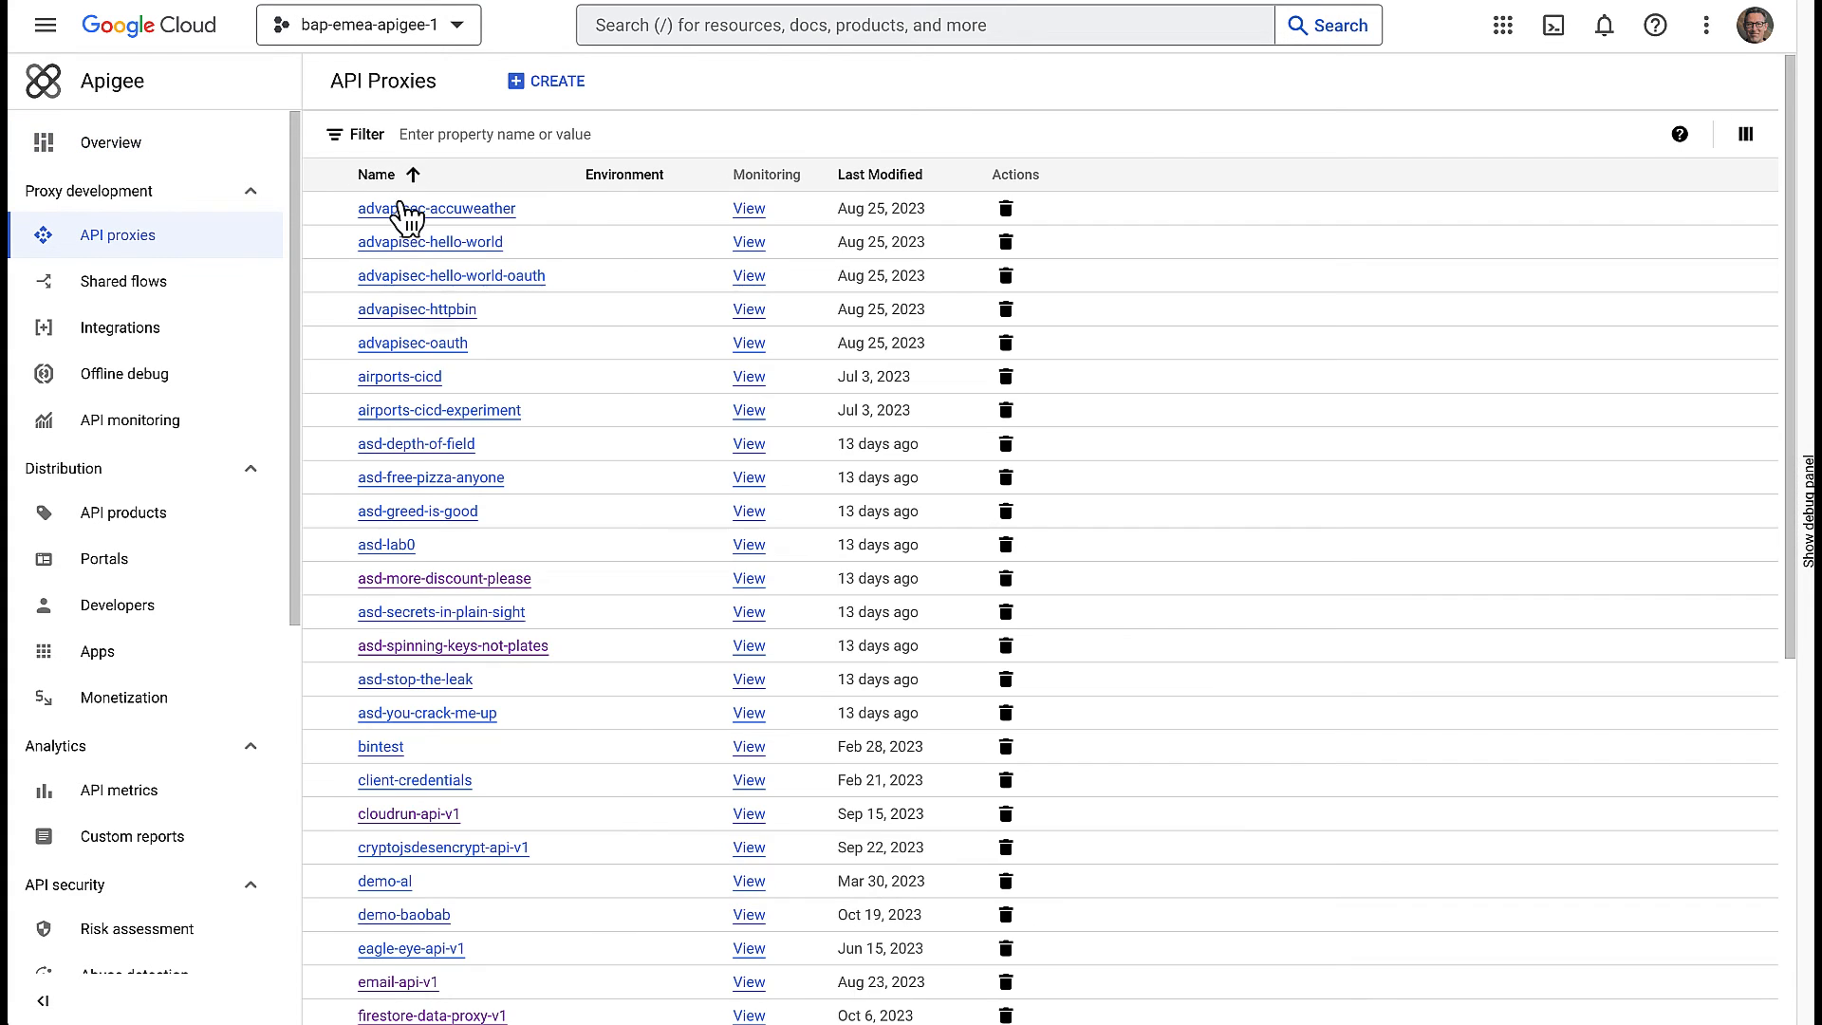
pyautogui.click(437, 209)
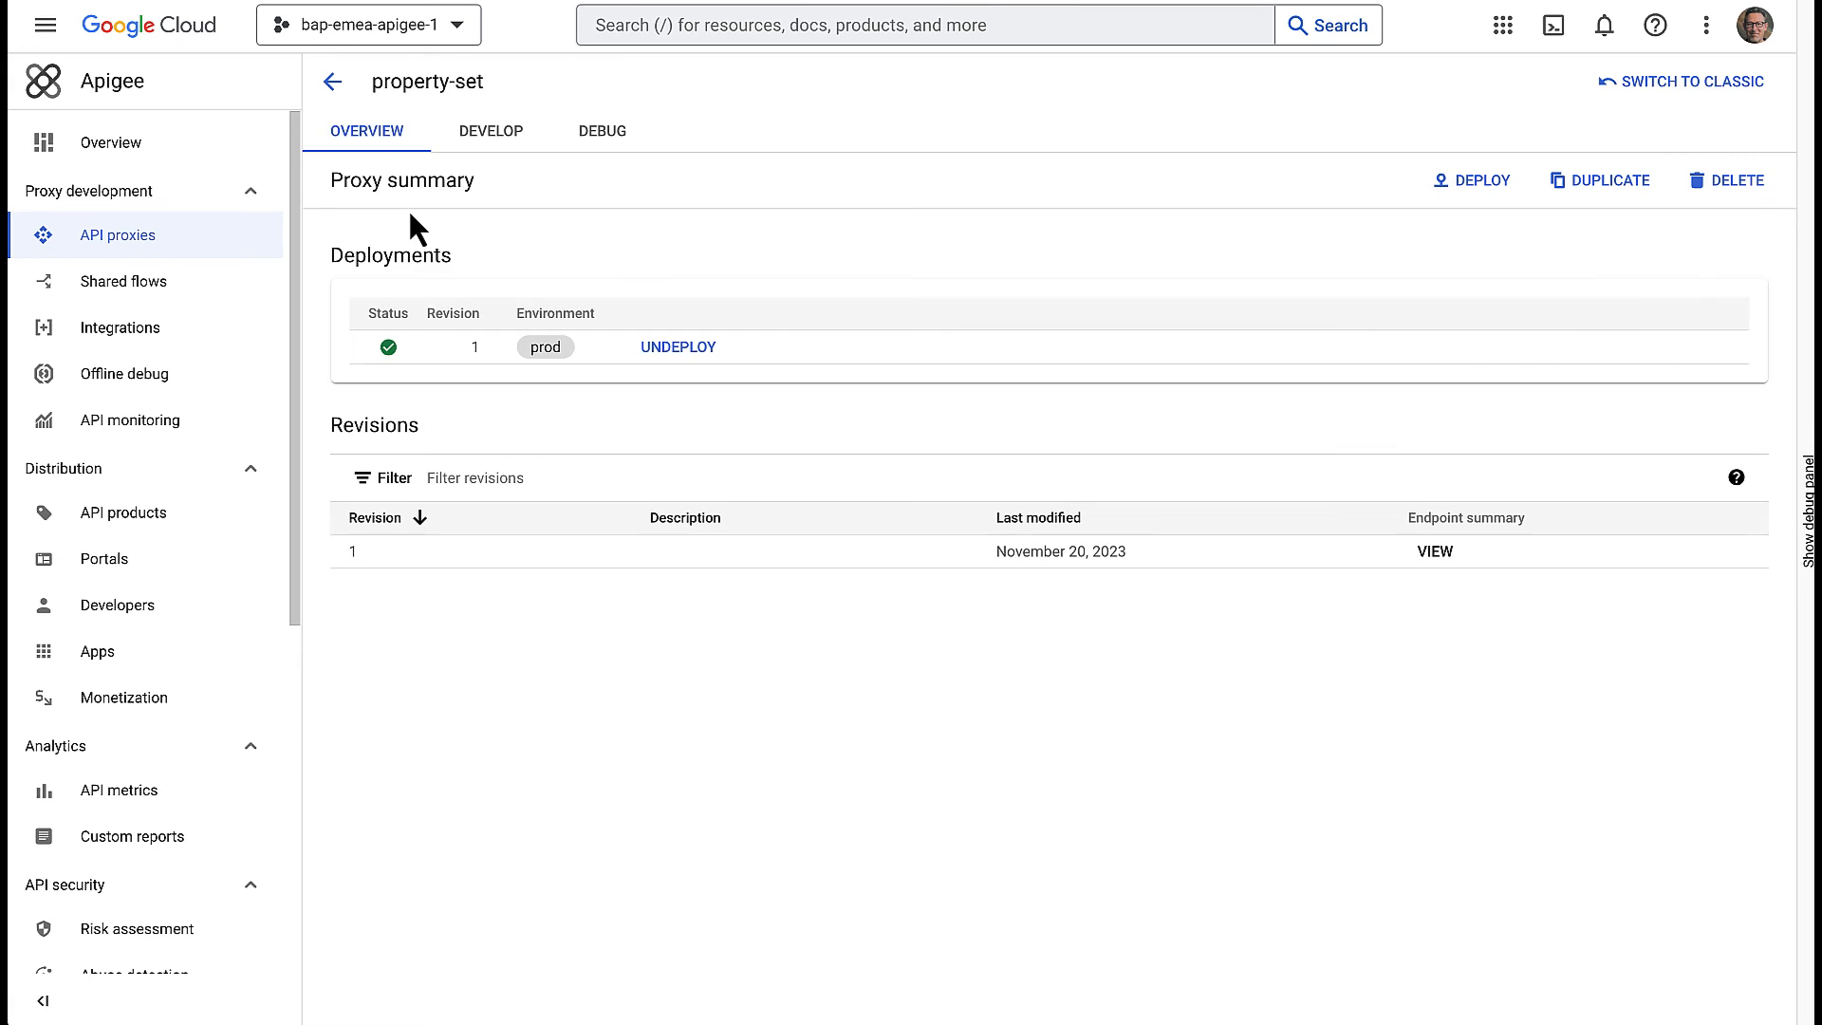
pyautogui.moveTo(490, 131)
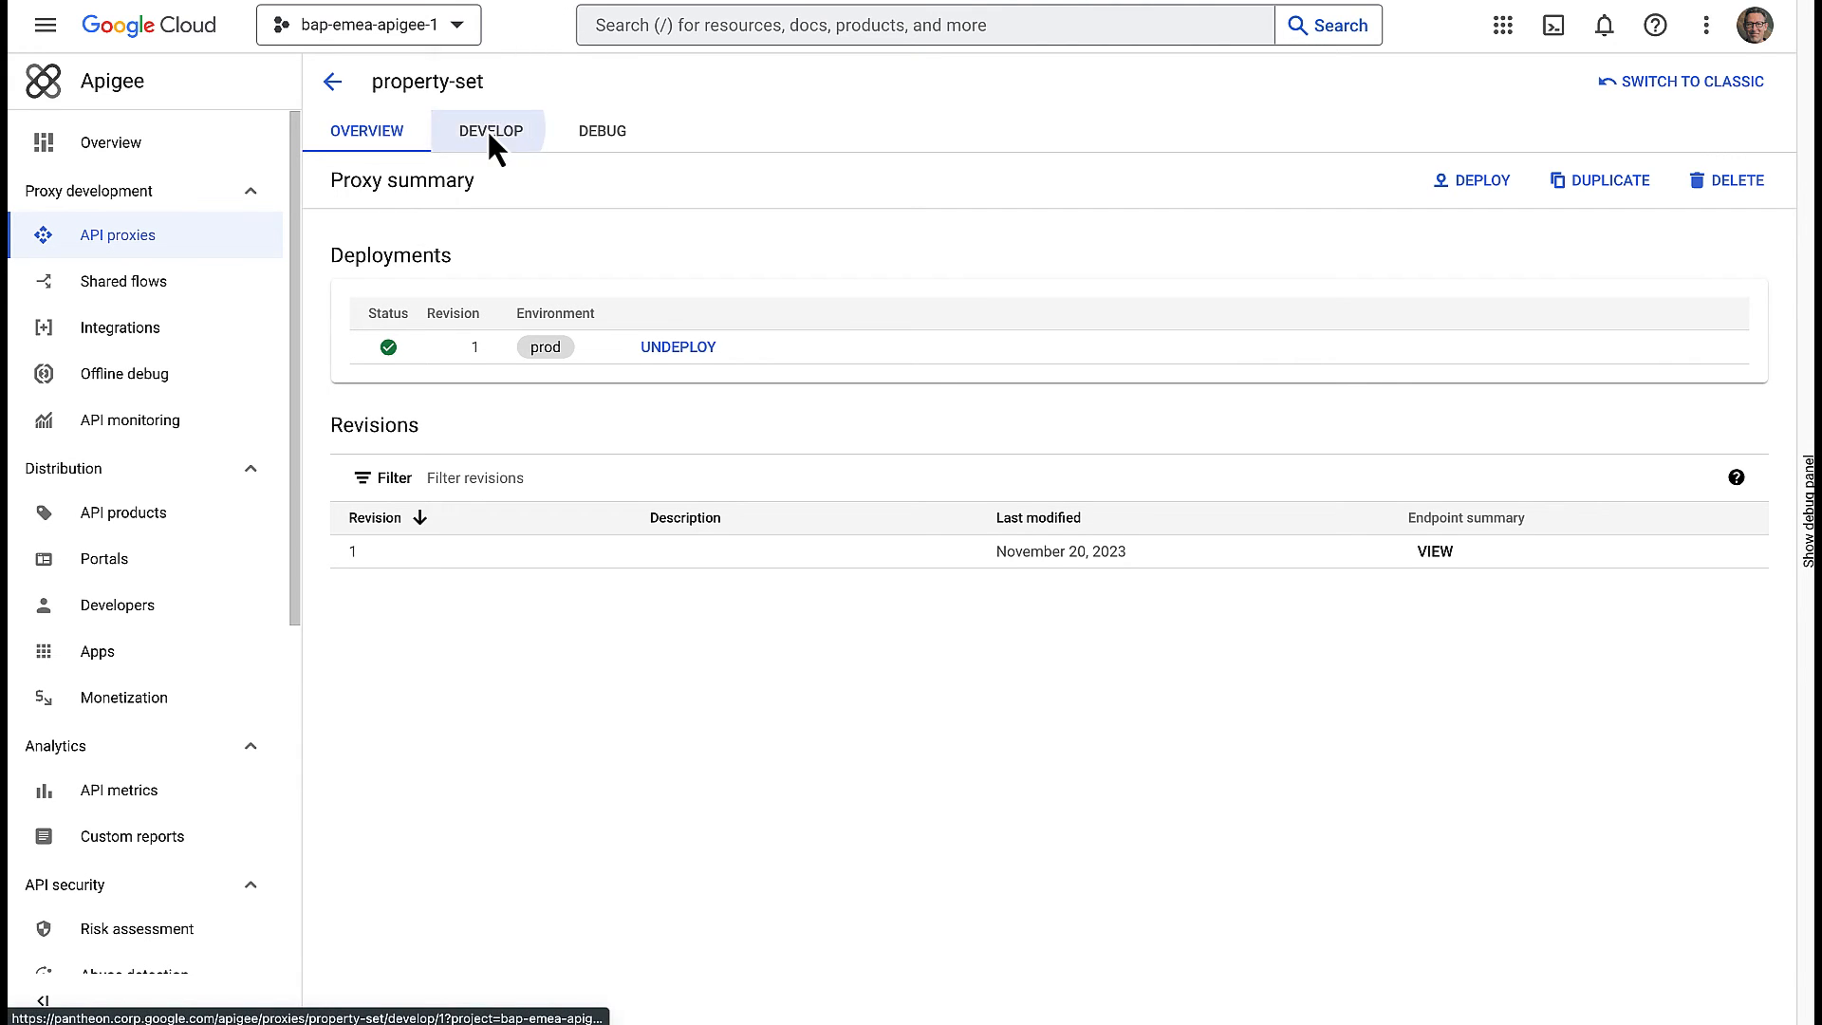
pyautogui.click(489, 131)
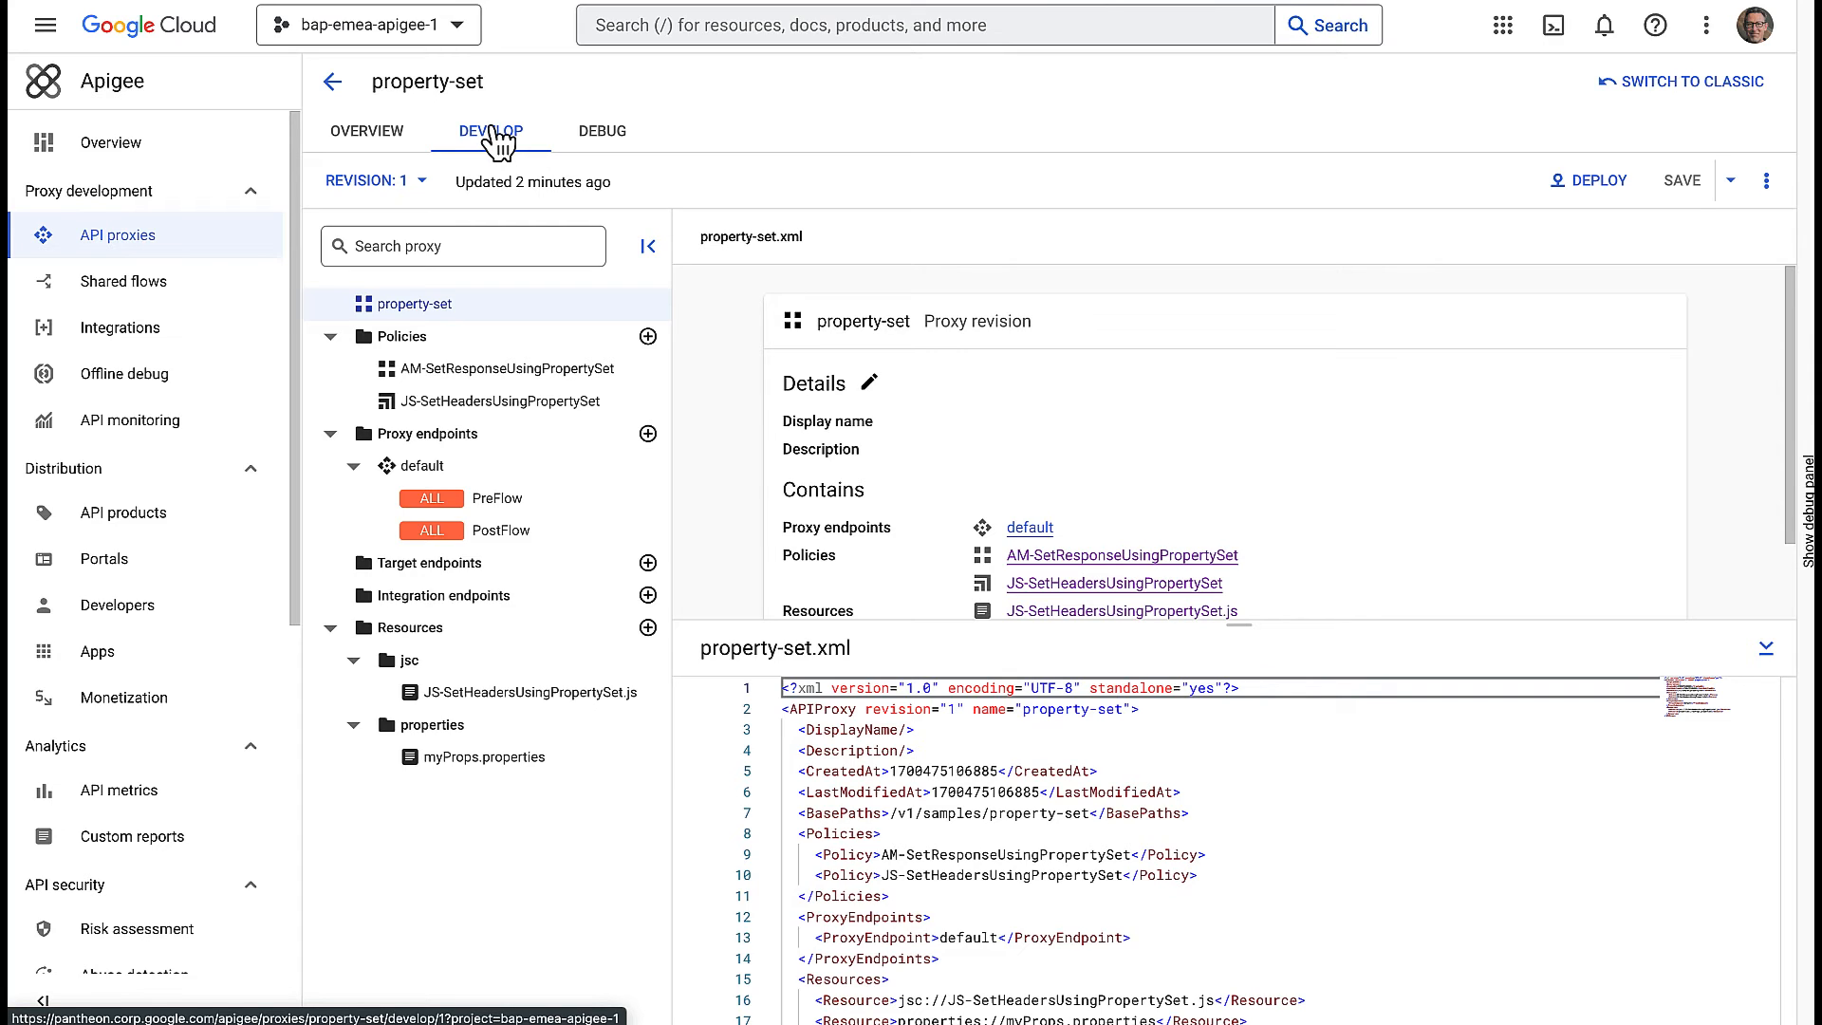
pyautogui.moveTo(552, 252)
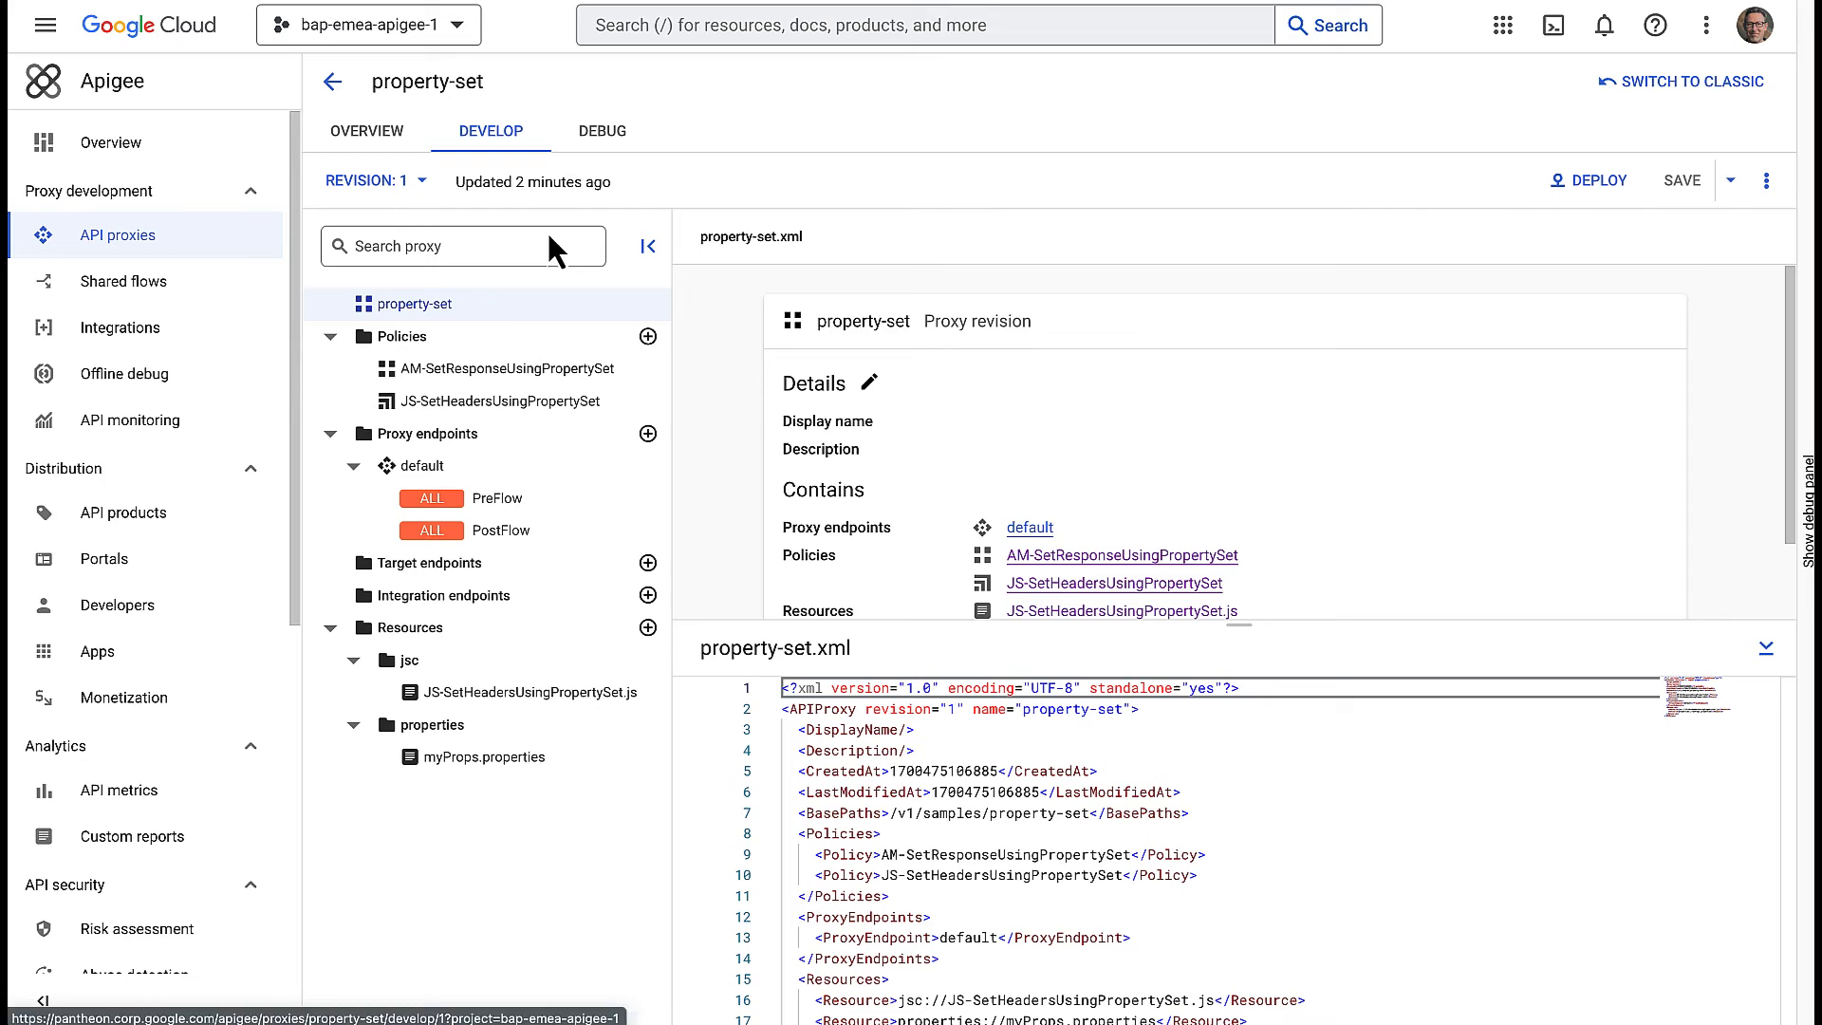
# Review myProps.properties, JS-SetHeadersUsingPropertySet.js and the AM-SetResponseUsingPropertySet policy
pyautogui.click(484, 757)
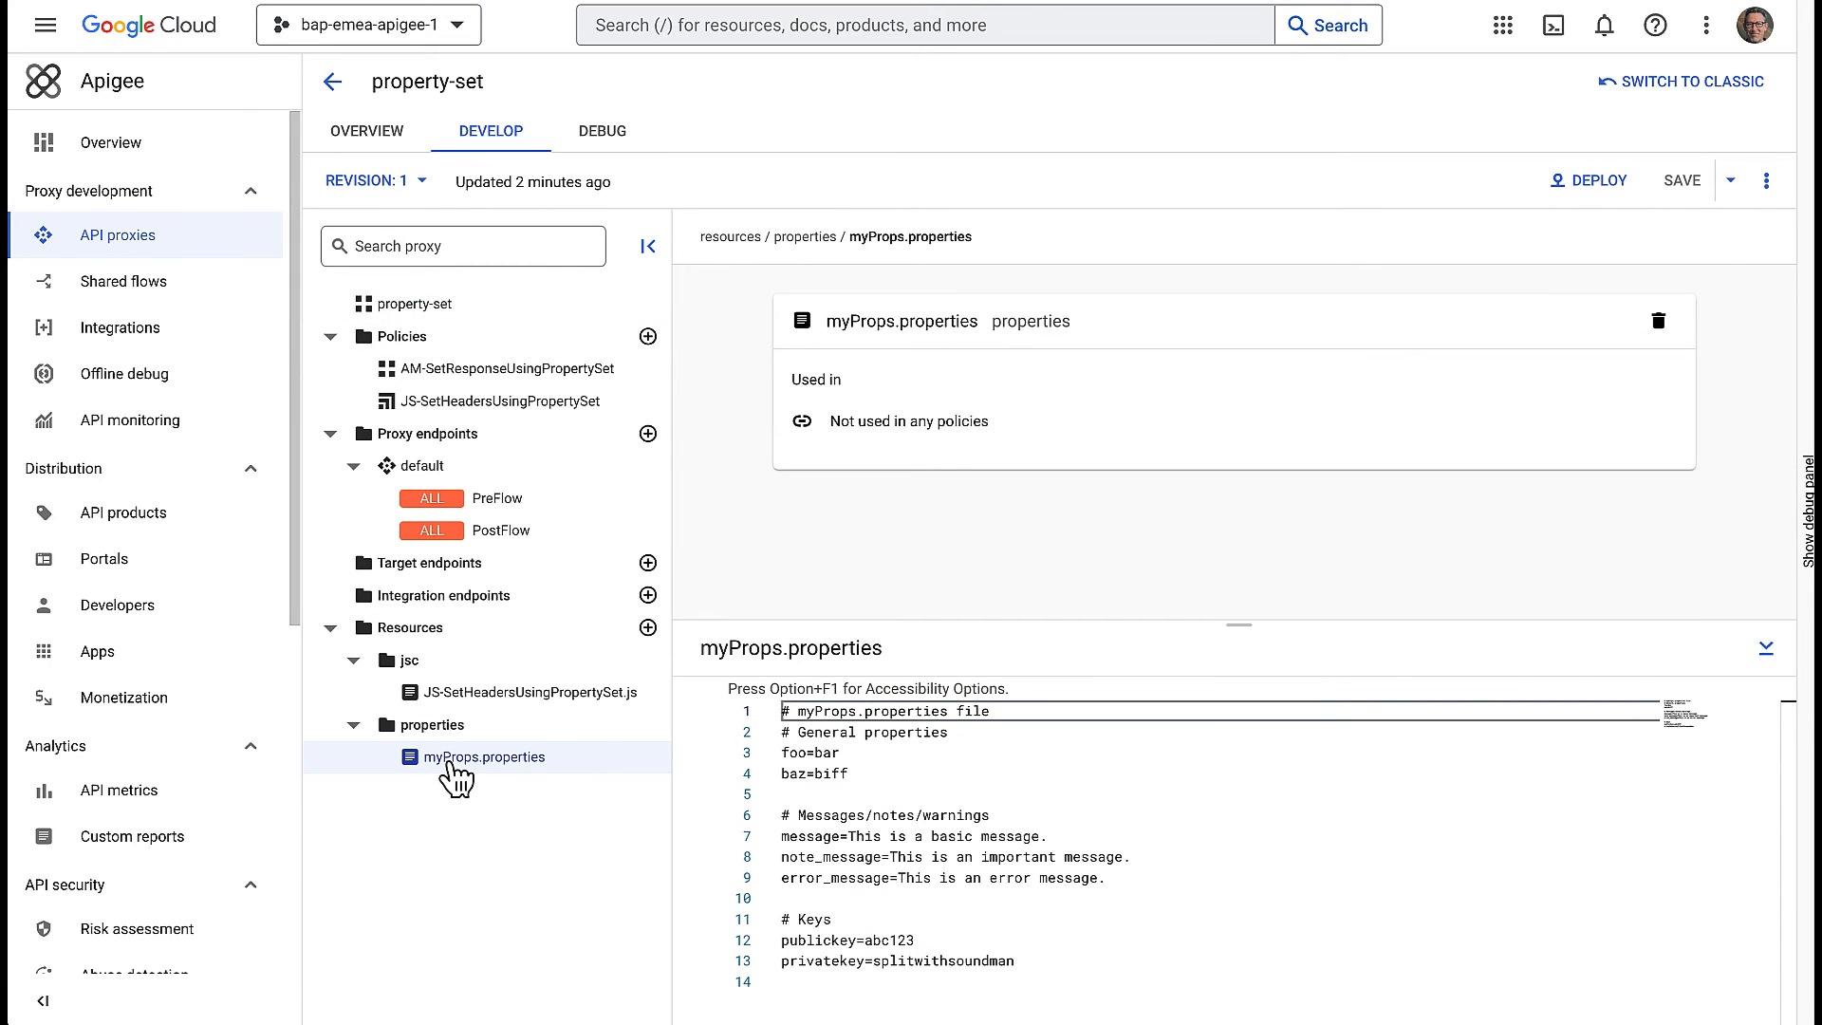
pyautogui.moveTo(869, 554)
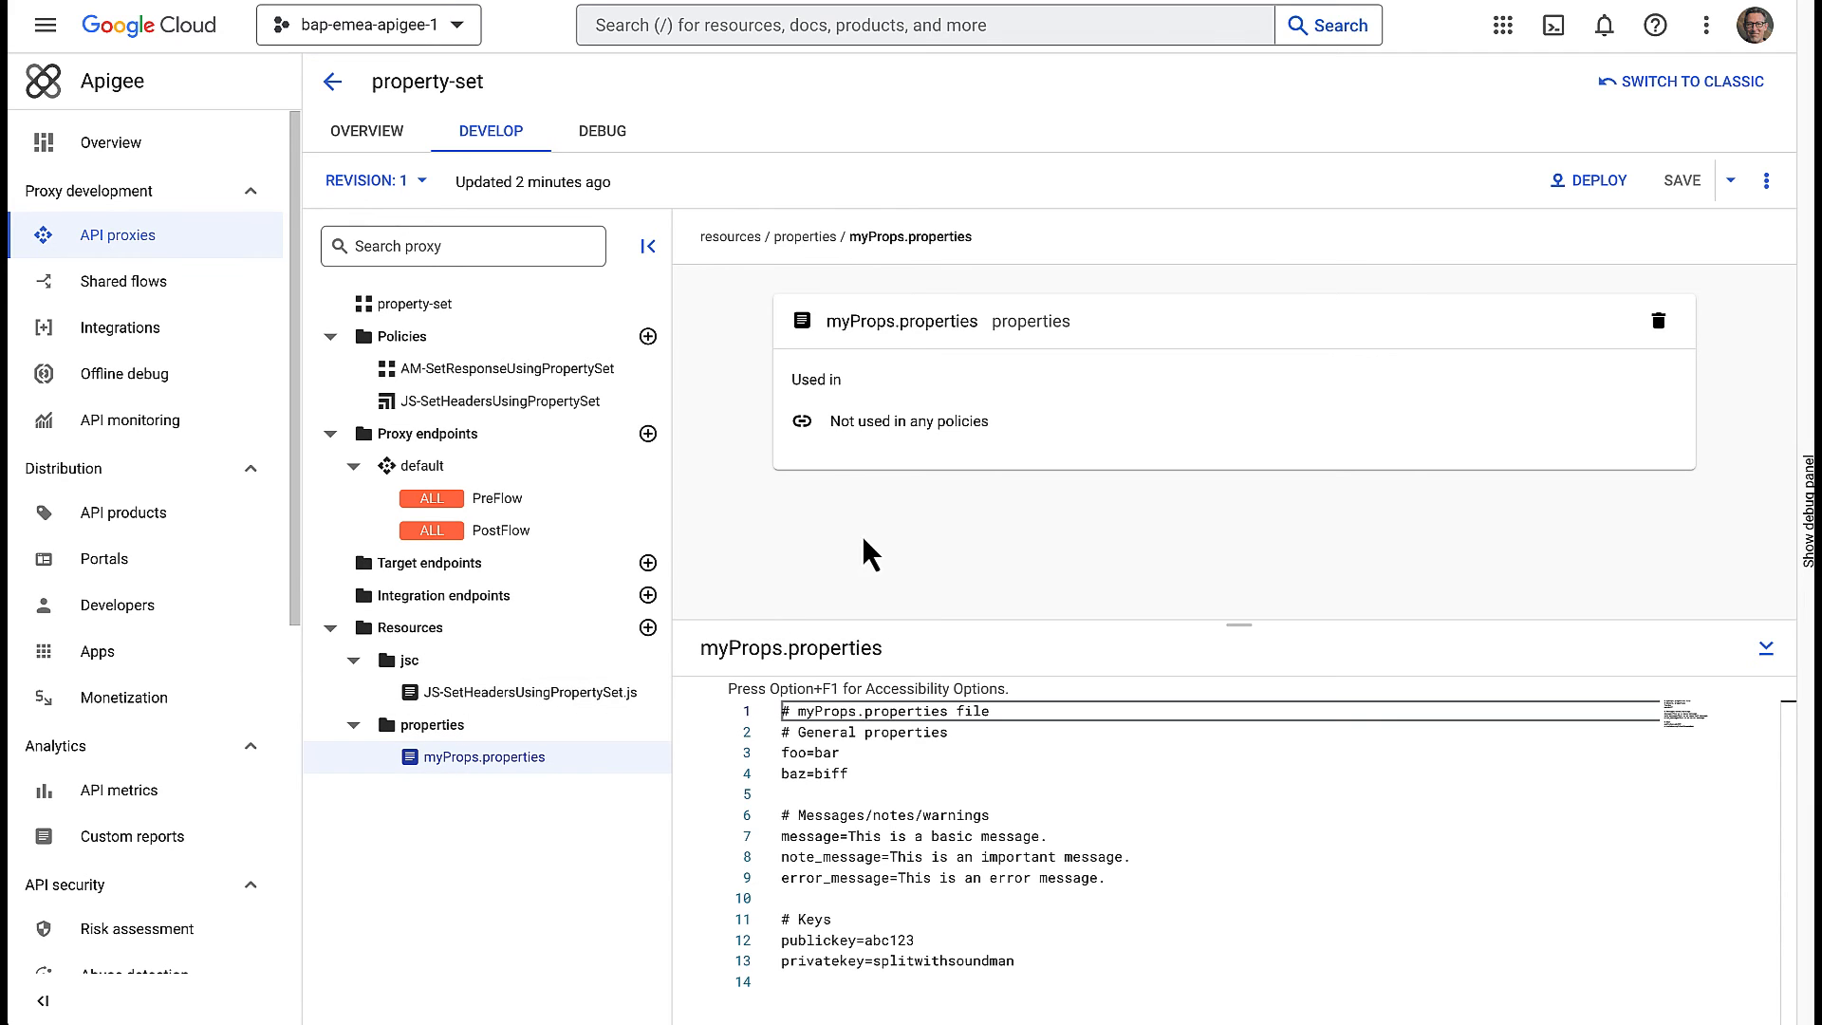
pyautogui.moveTo(1068, 685)
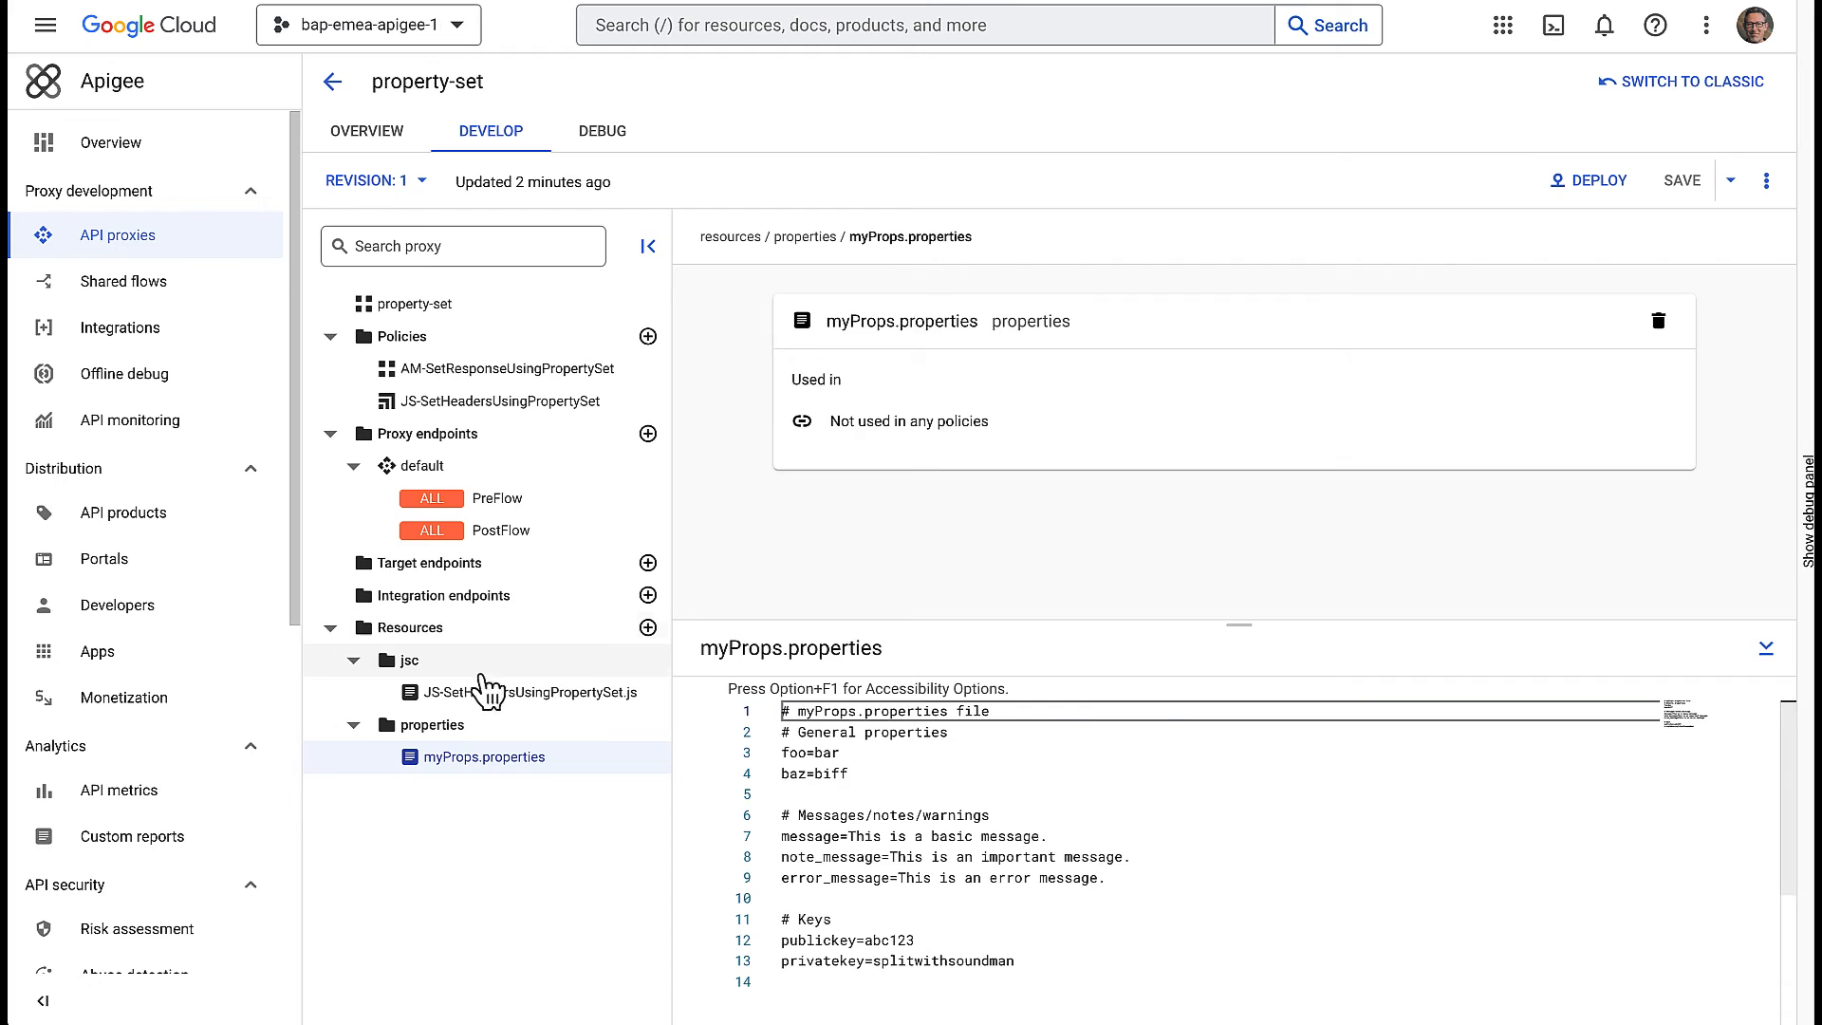
pyautogui.click(505, 693)
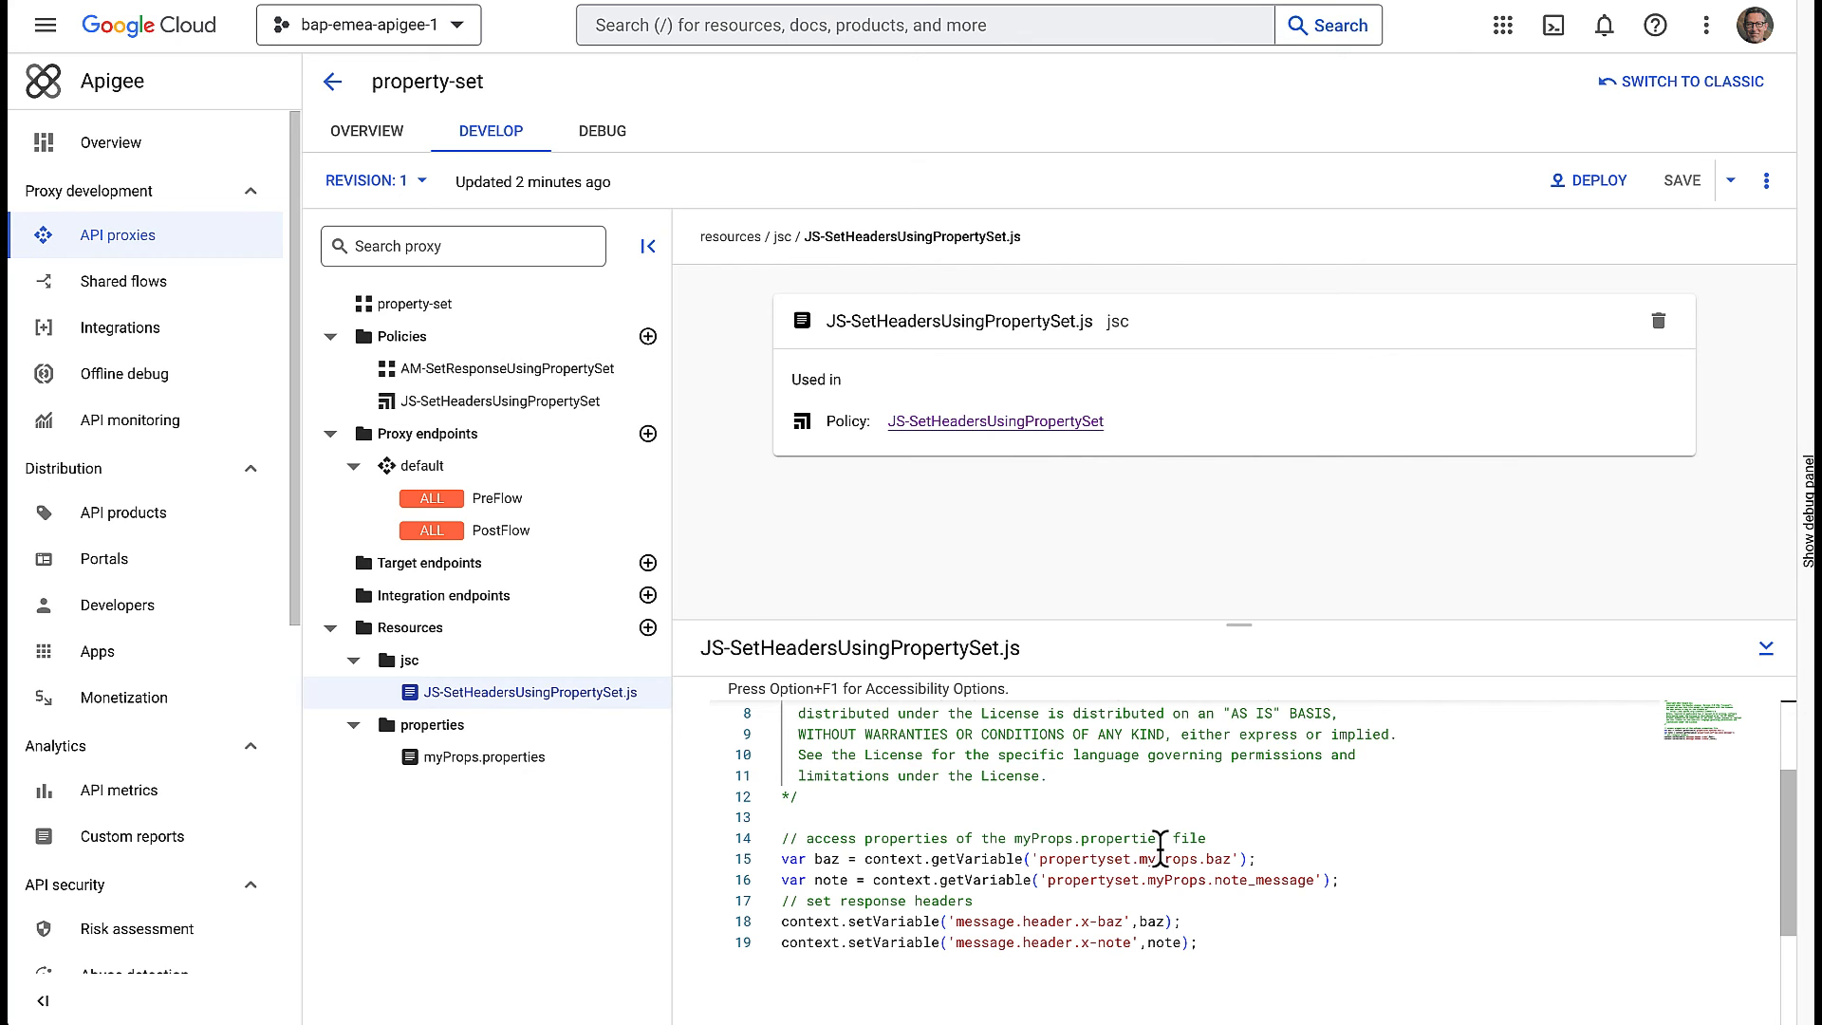
pyautogui.click(506, 368)
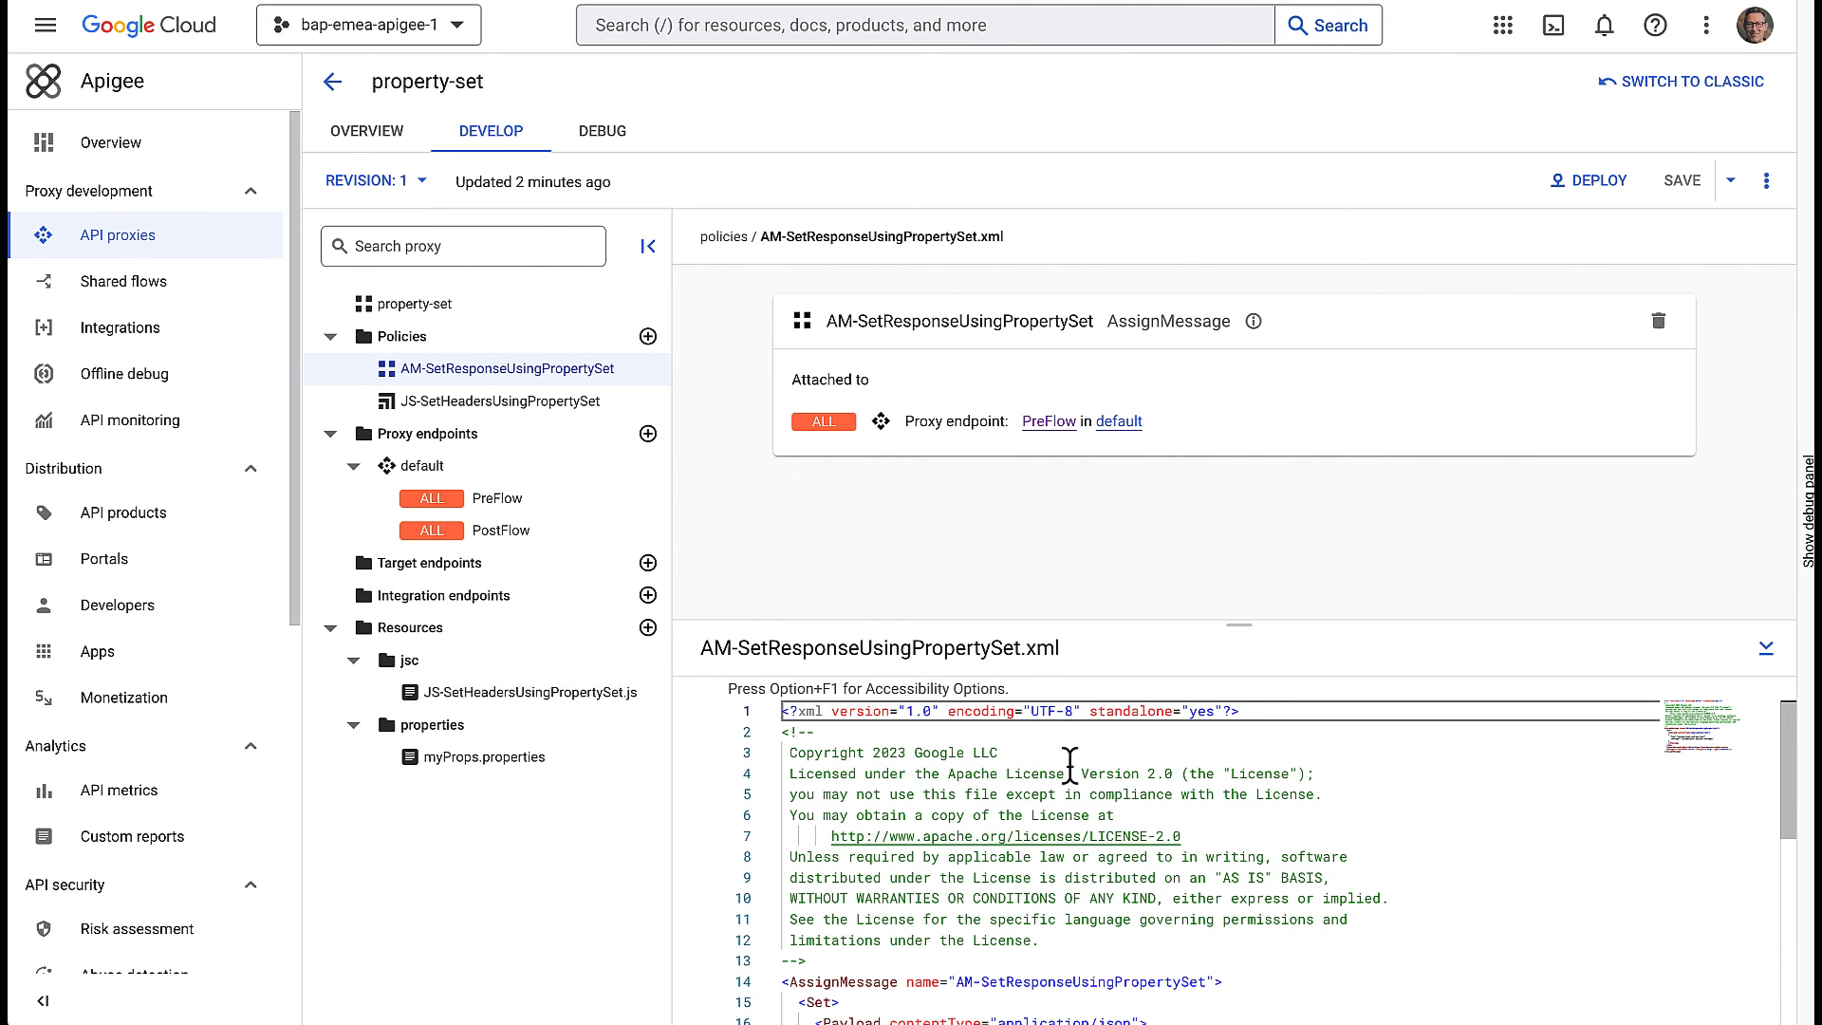
pyautogui.scroll(-3)
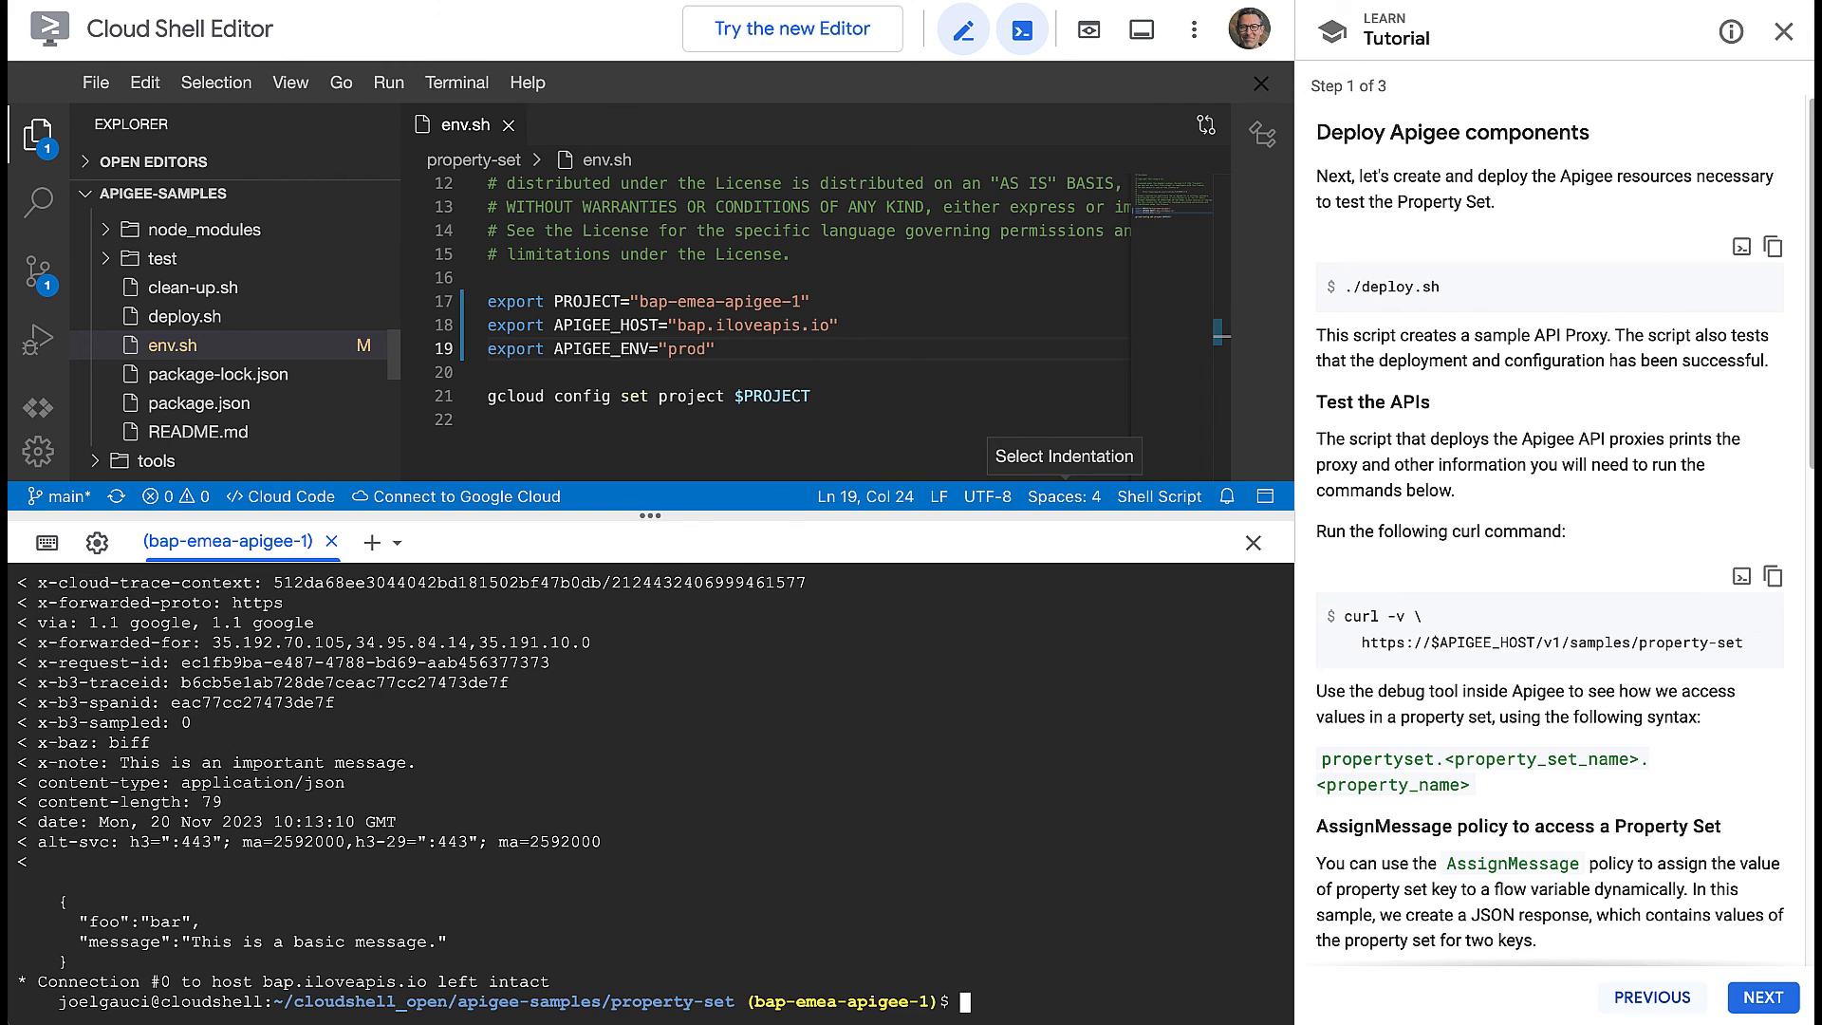
# Reach the tutorial's Cleanup step and run ./clean-up.sh in the terminal
pyautogui.click(1761, 996)
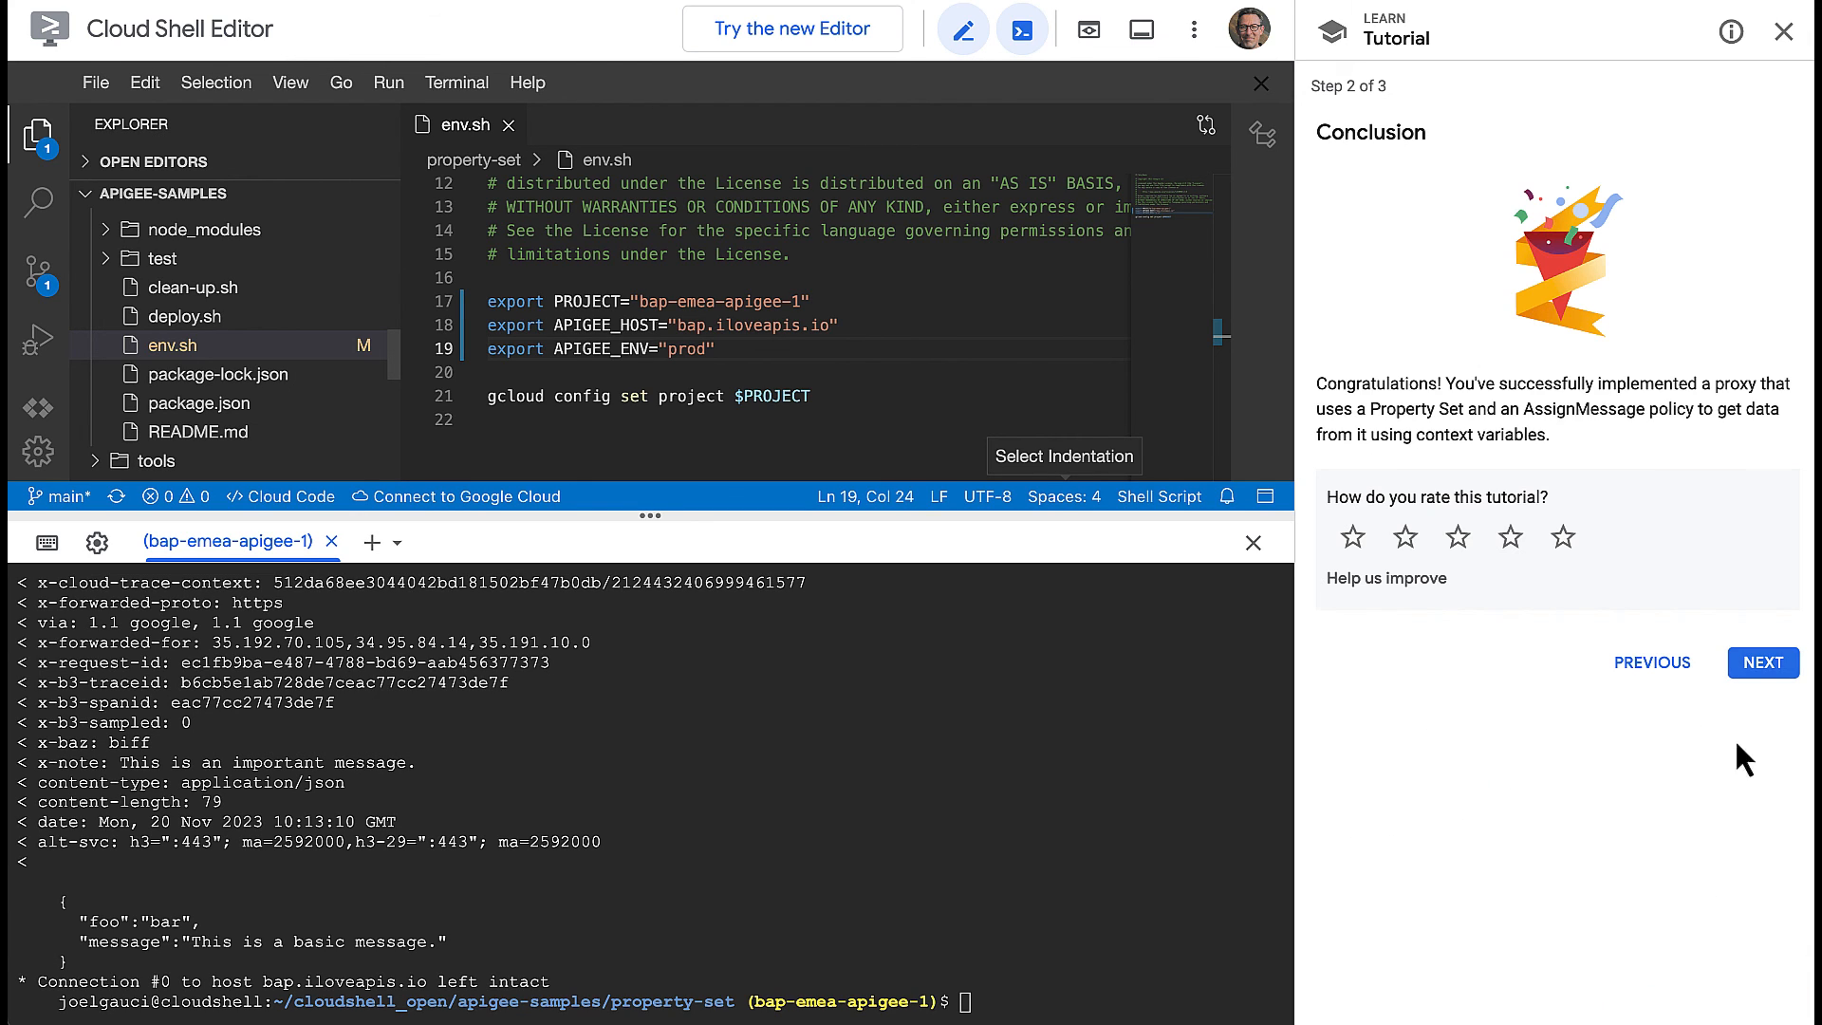
pyautogui.click(1763, 662)
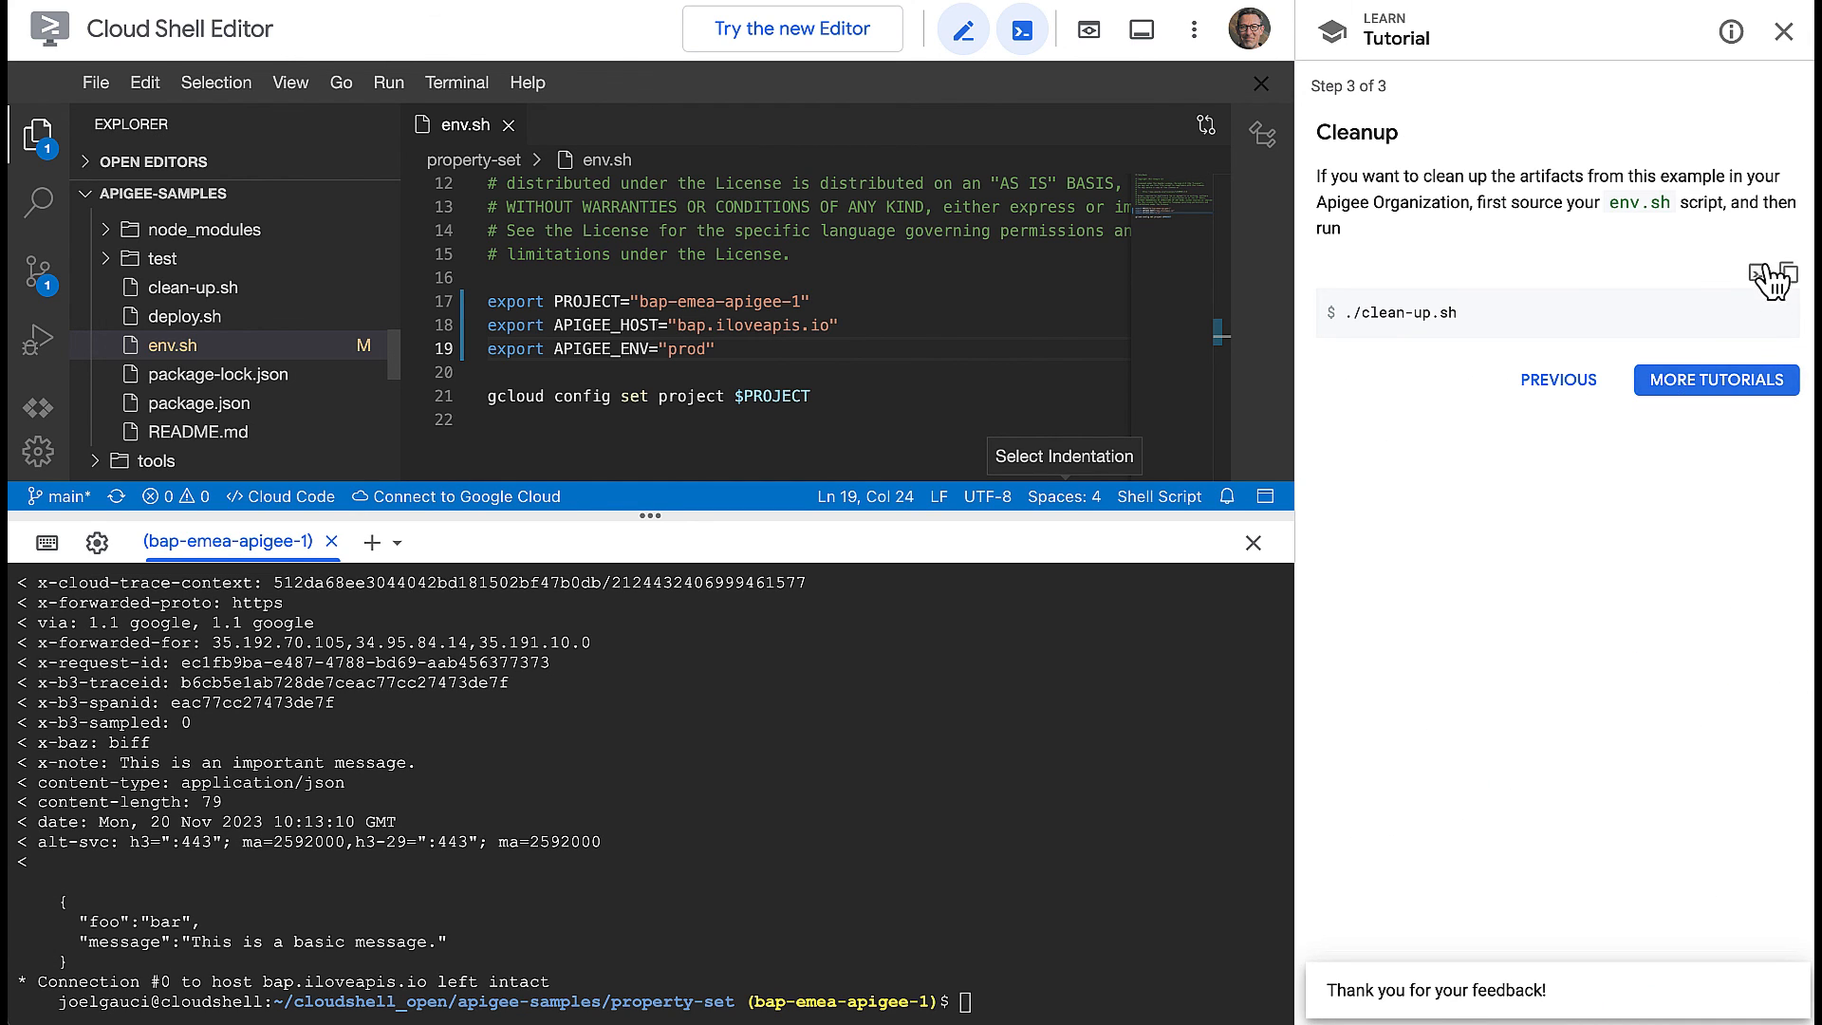
pyautogui.click(1770, 271)
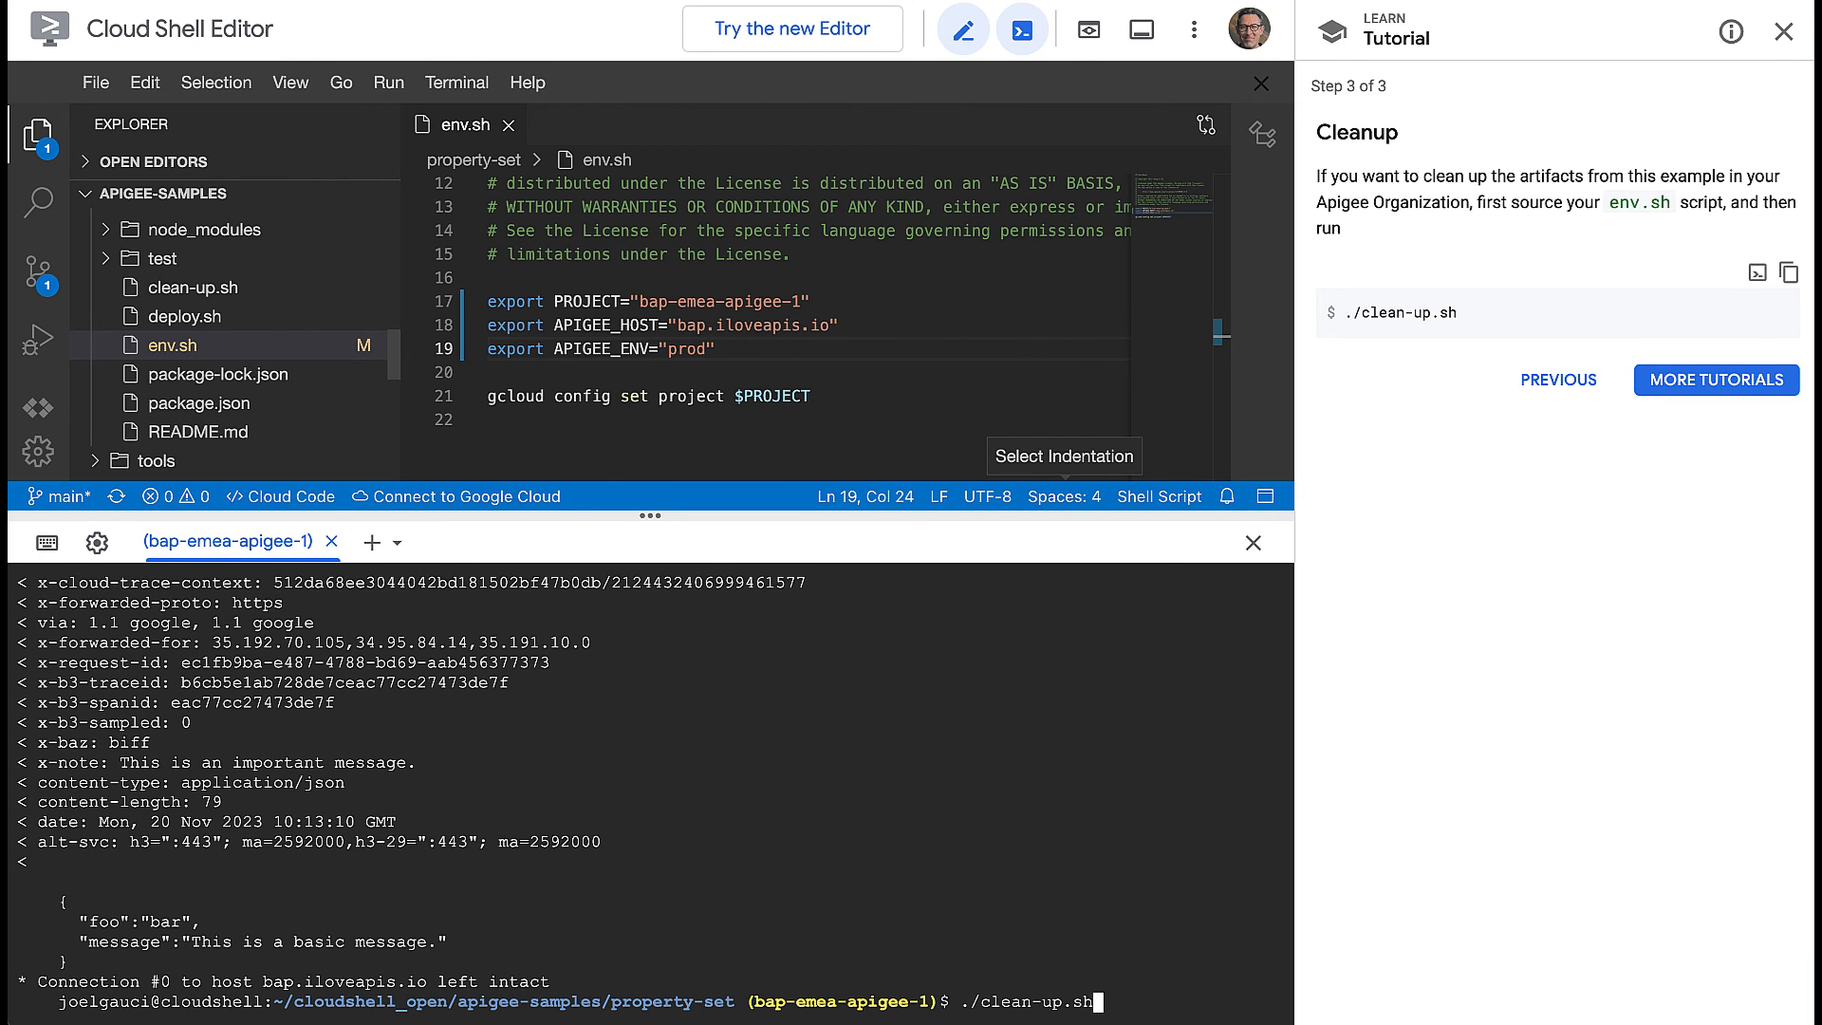
pyautogui.press('Return')
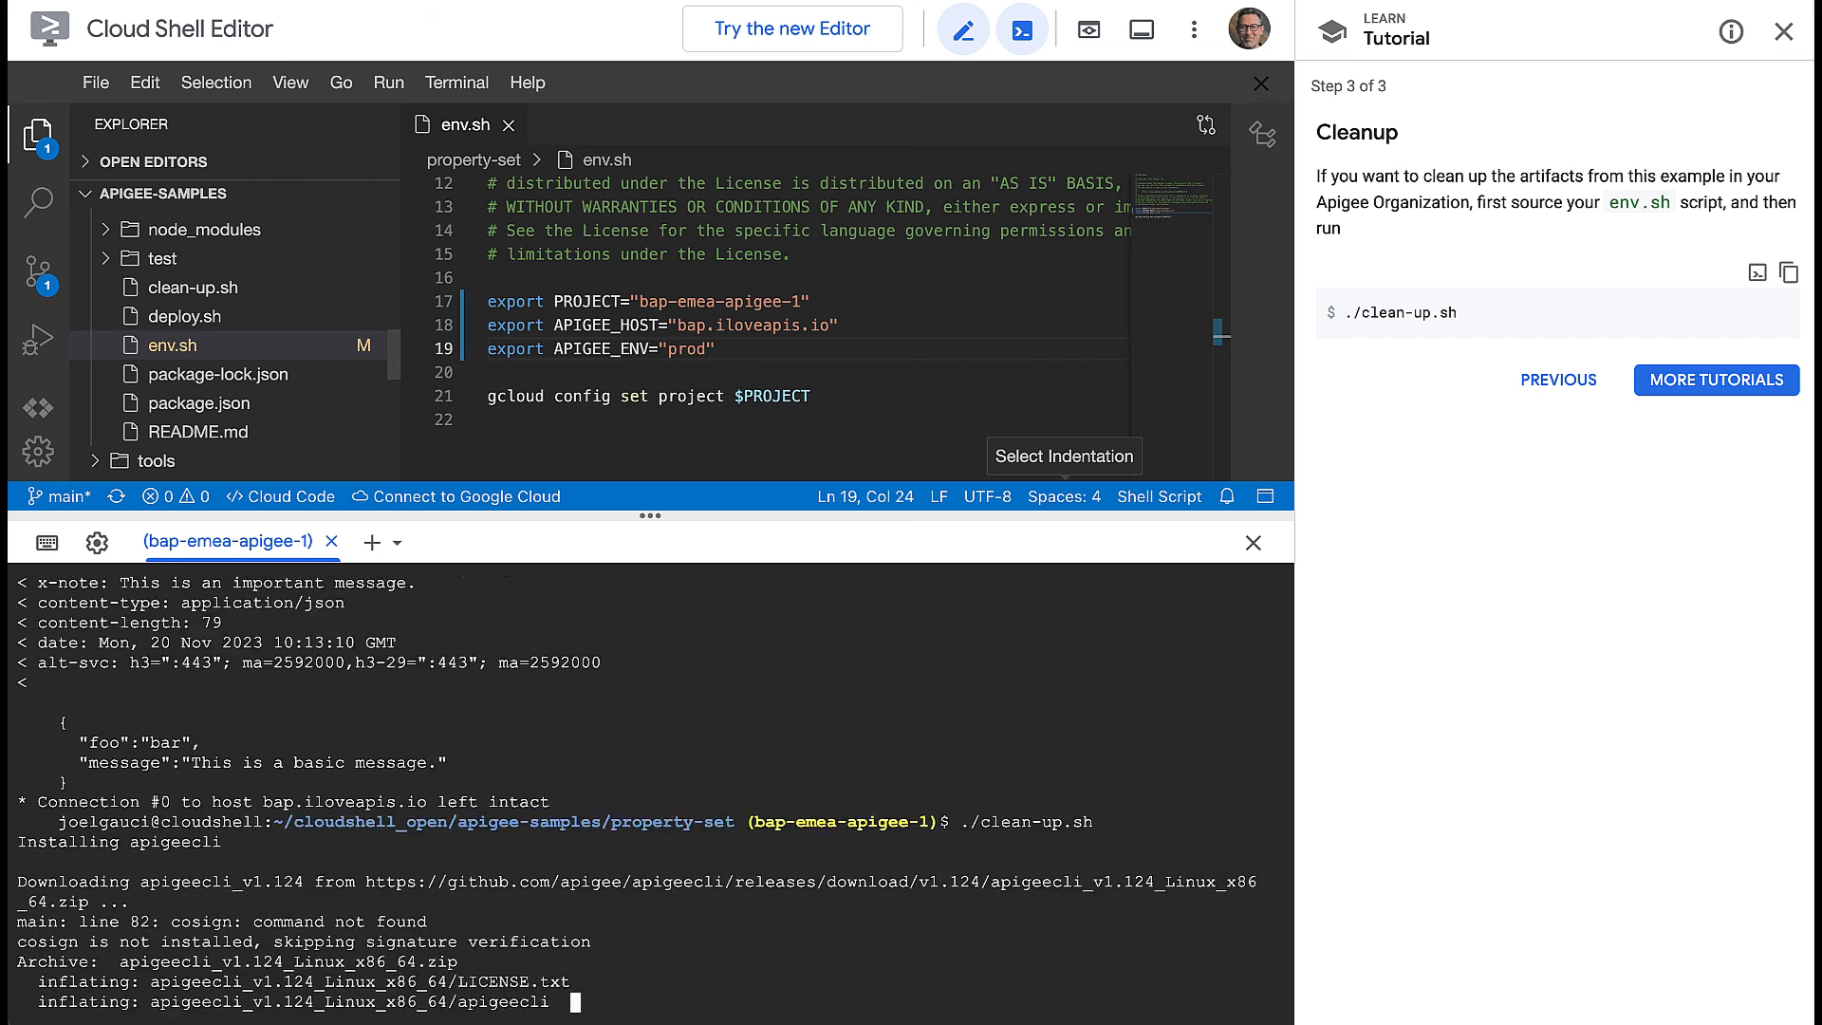